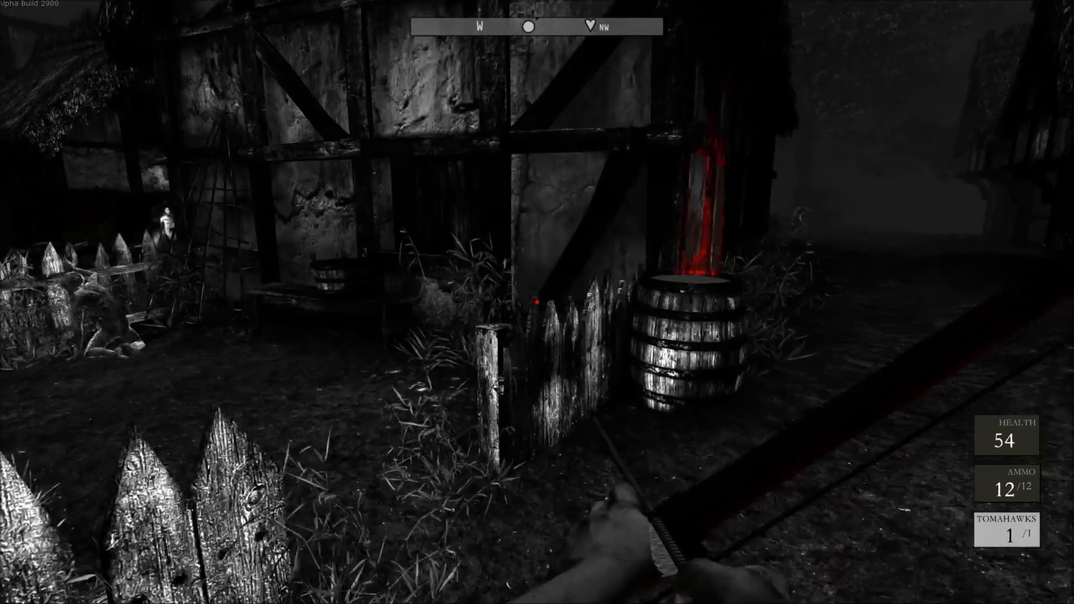
pyautogui.moveTo(537, 302)
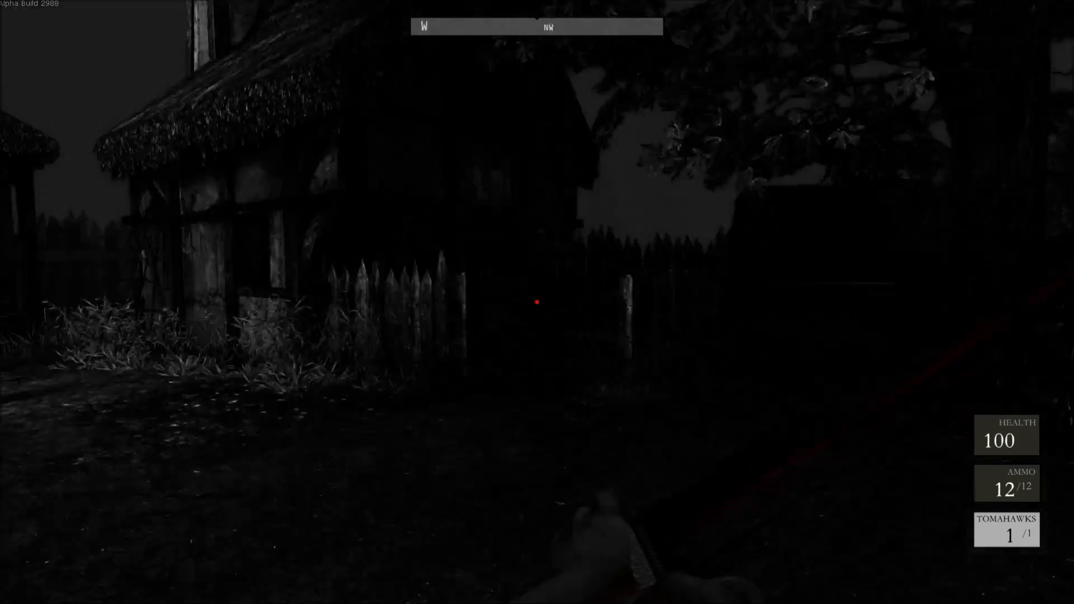
pyautogui.moveTo(537, 302)
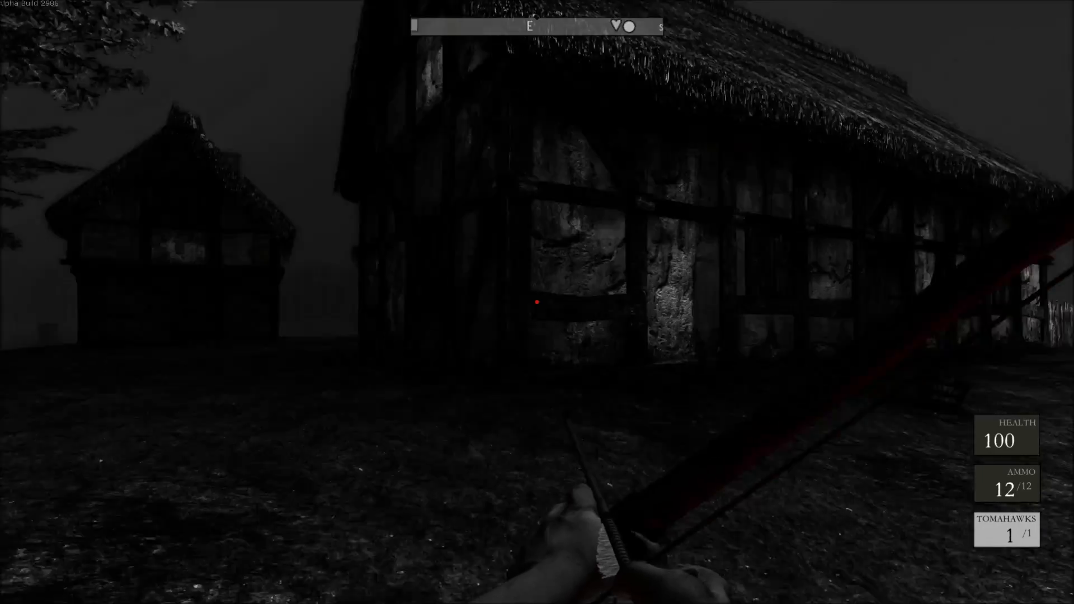
pyautogui.moveTo(537, 302)
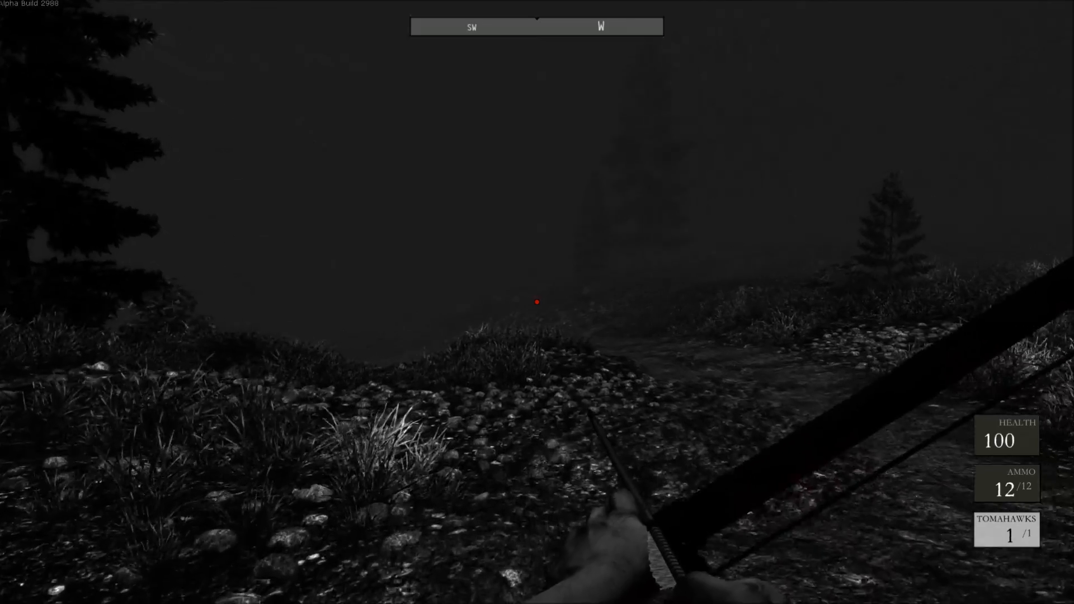
pyautogui.moveTo(537, 302)
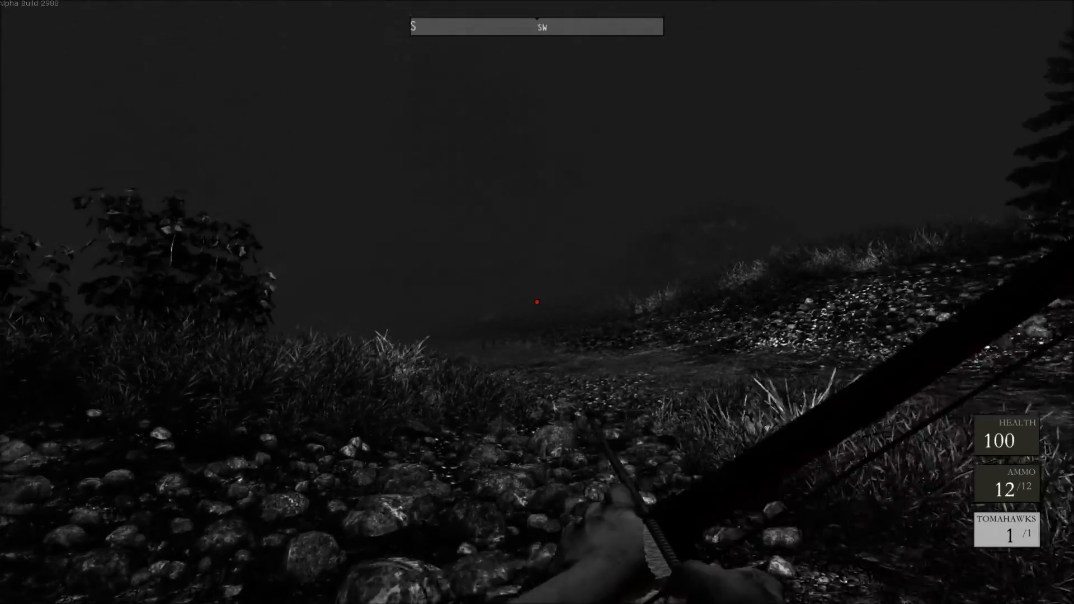
pyautogui.moveTo(537, 302)
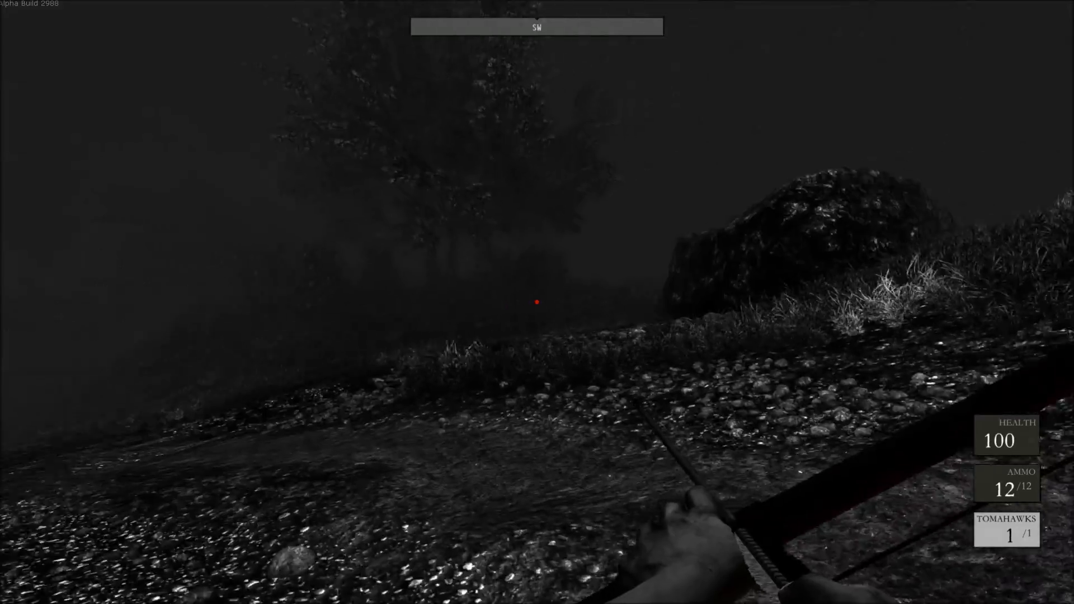
pyautogui.moveTo(538, 302)
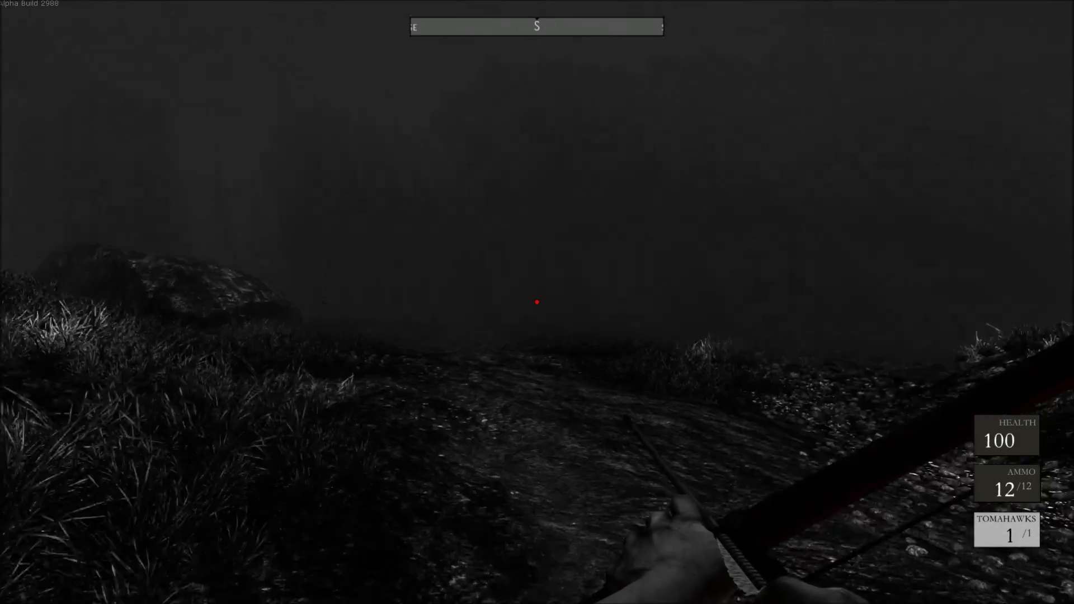
pyautogui.moveTo(538, 302)
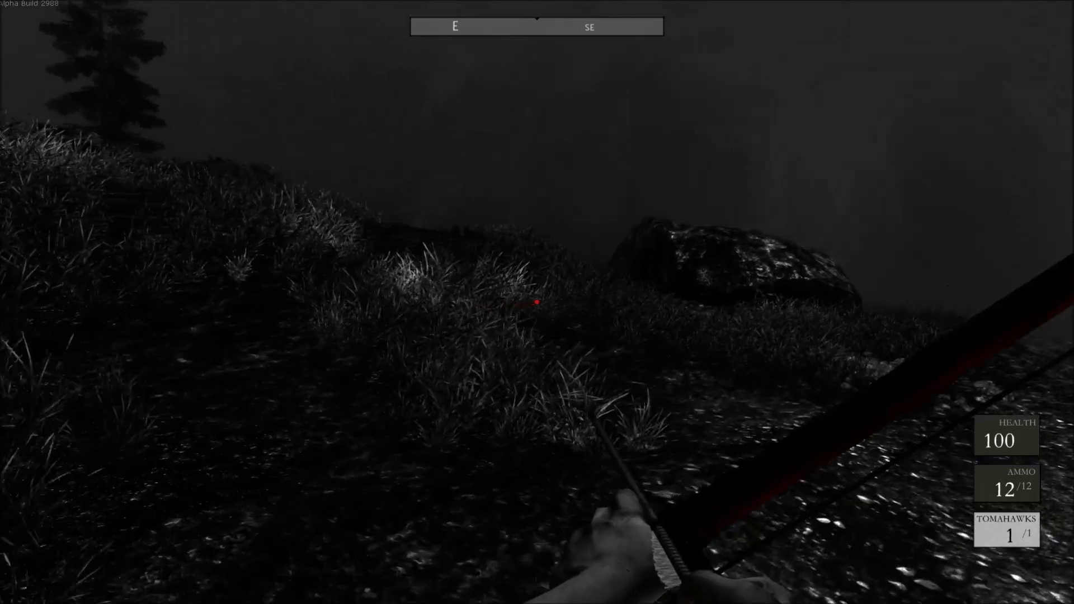
pyautogui.moveTo(537, 302)
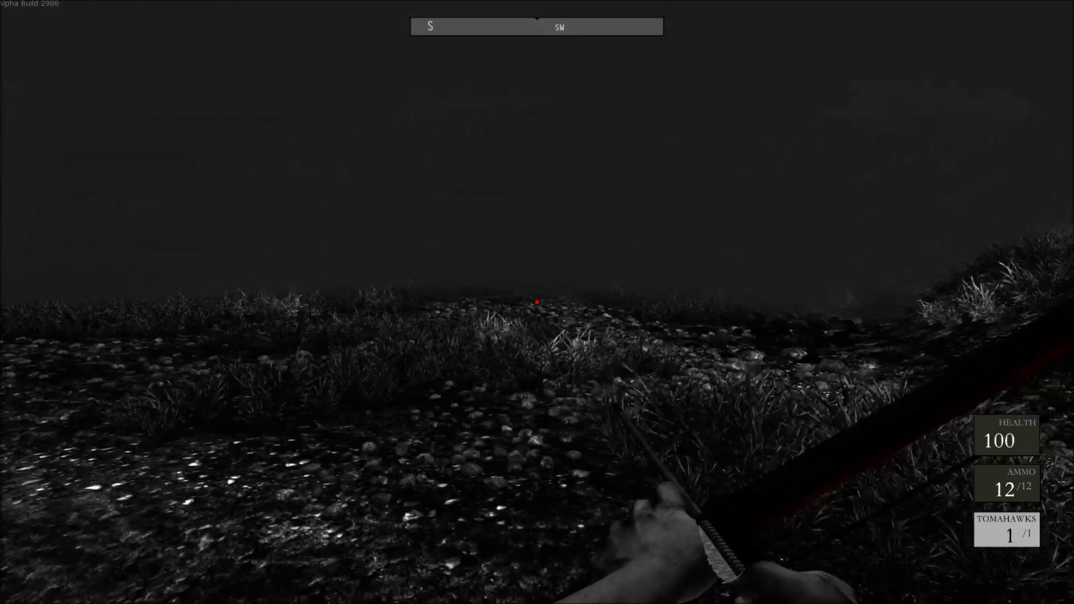
pyautogui.moveTo(537, 302)
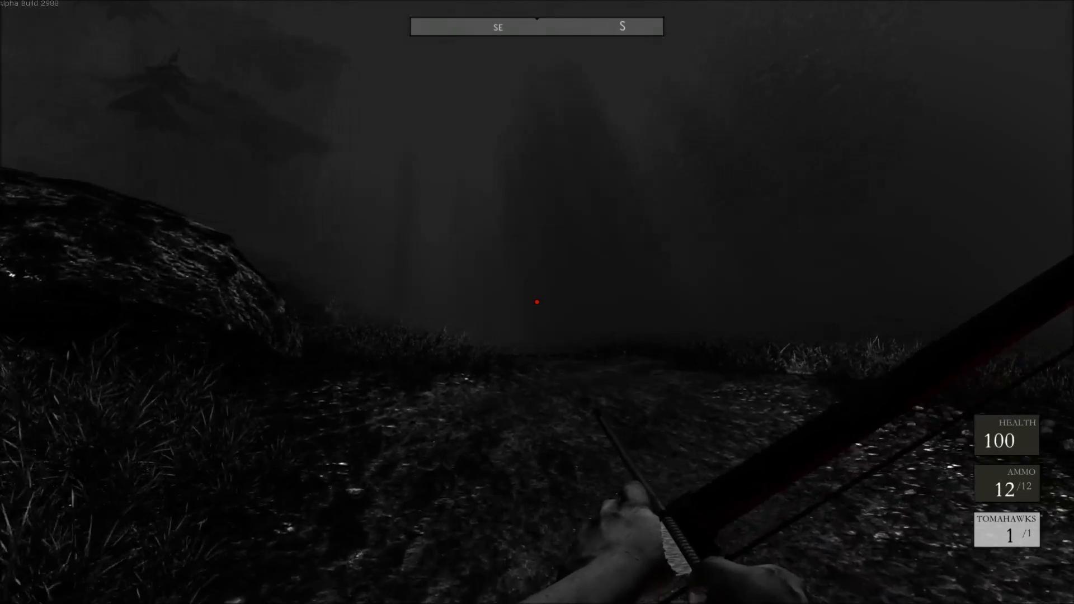
pyautogui.moveTo(538, 302)
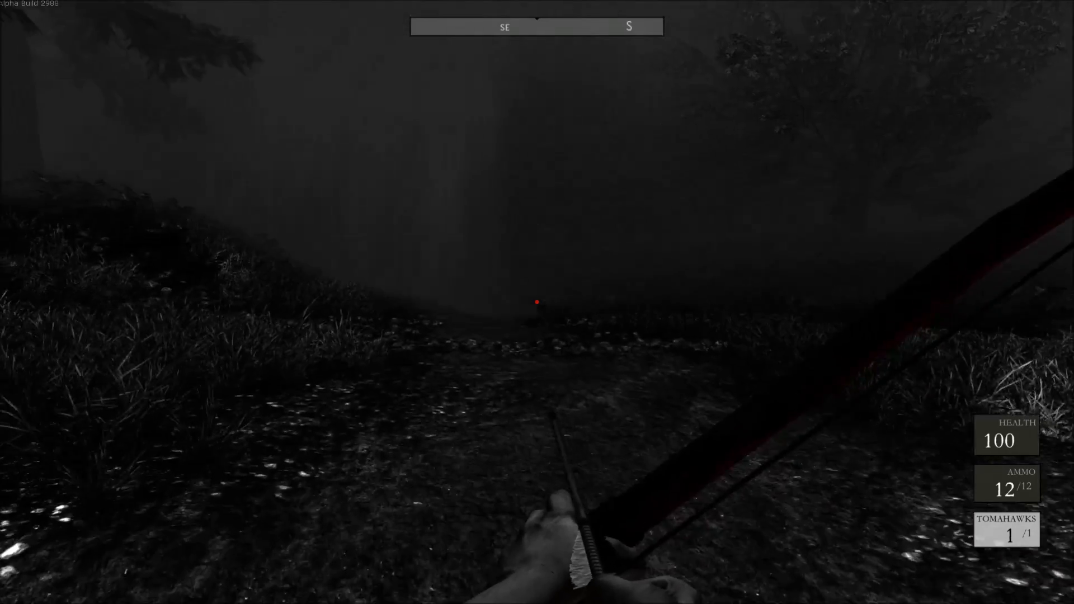
pyautogui.moveTo(537, 302)
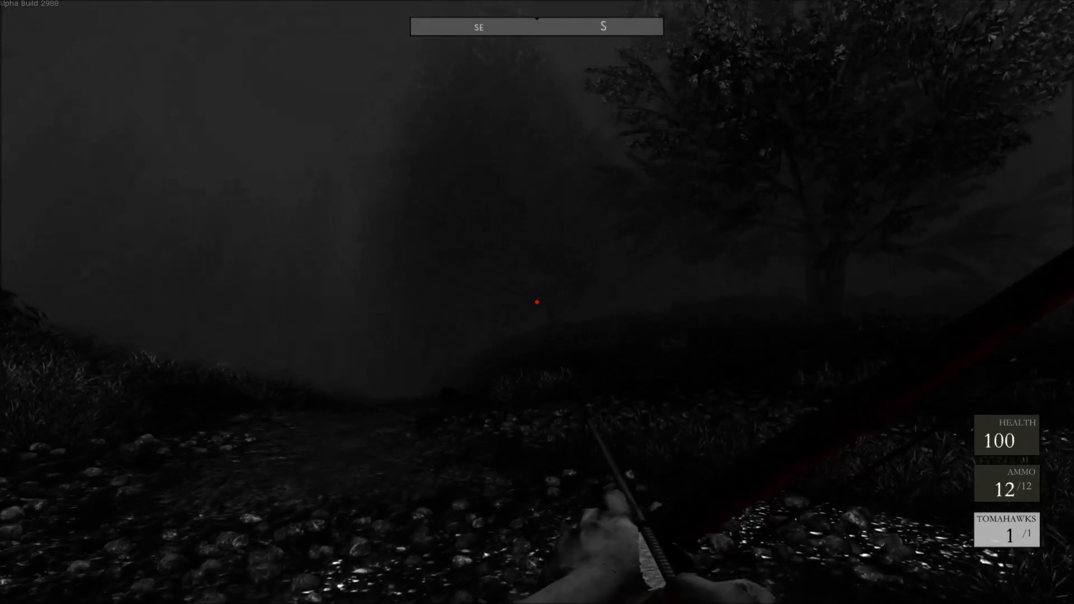
pyautogui.moveTo(537, 302)
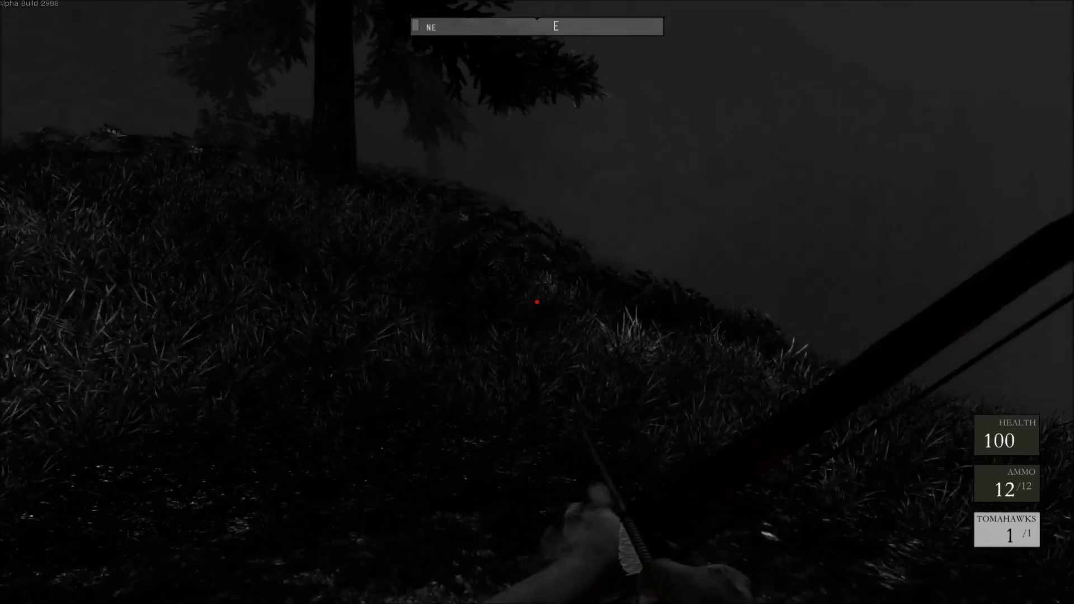
pyautogui.moveTo(537, 302)
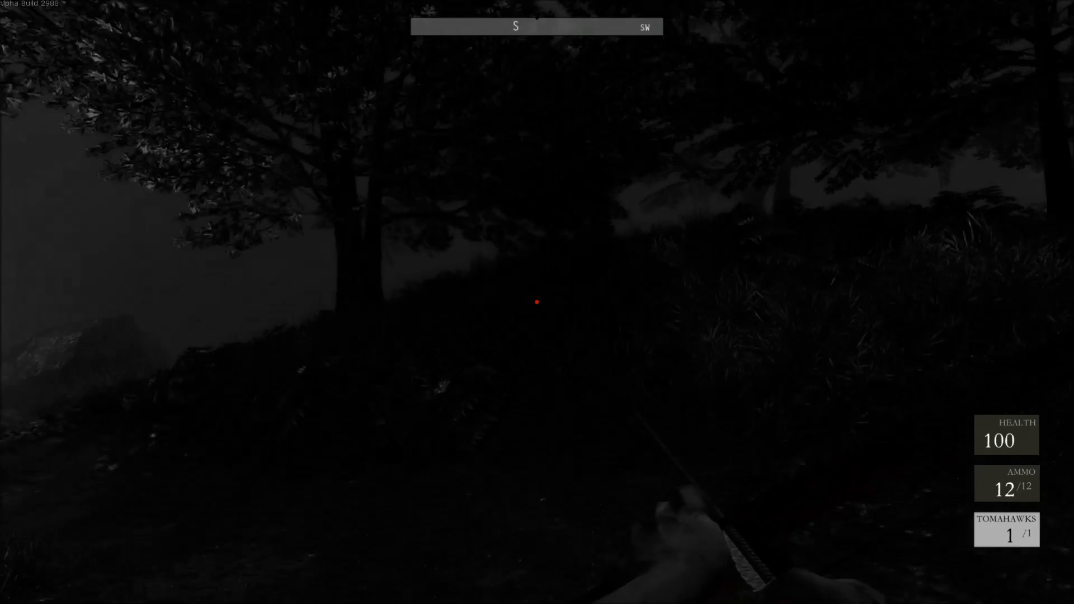
pyautogui.moveTo(538, 302)
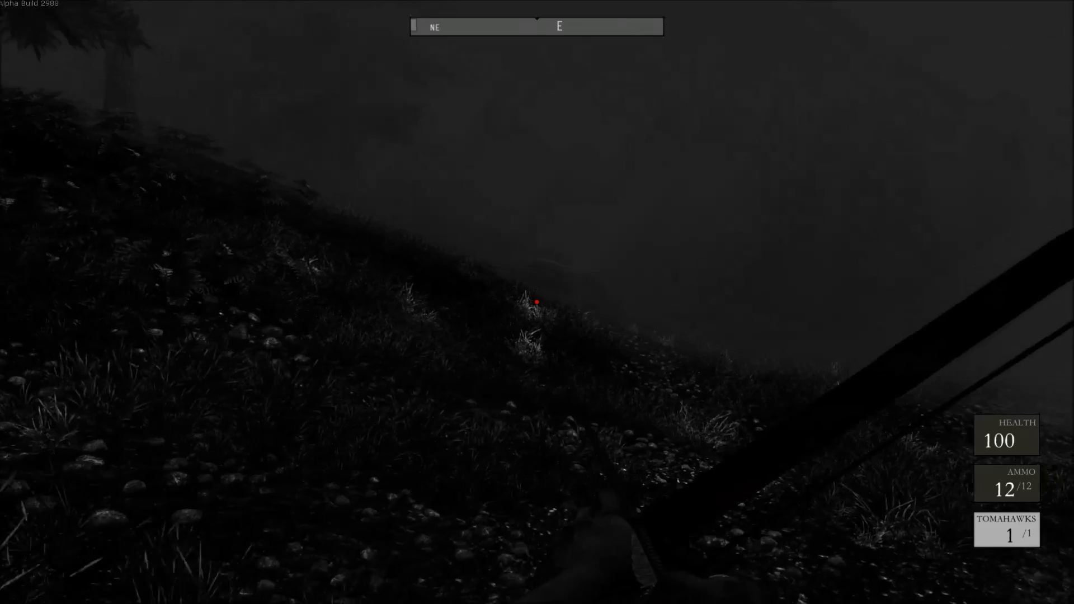
pyautogui.moveTo(537, 303)
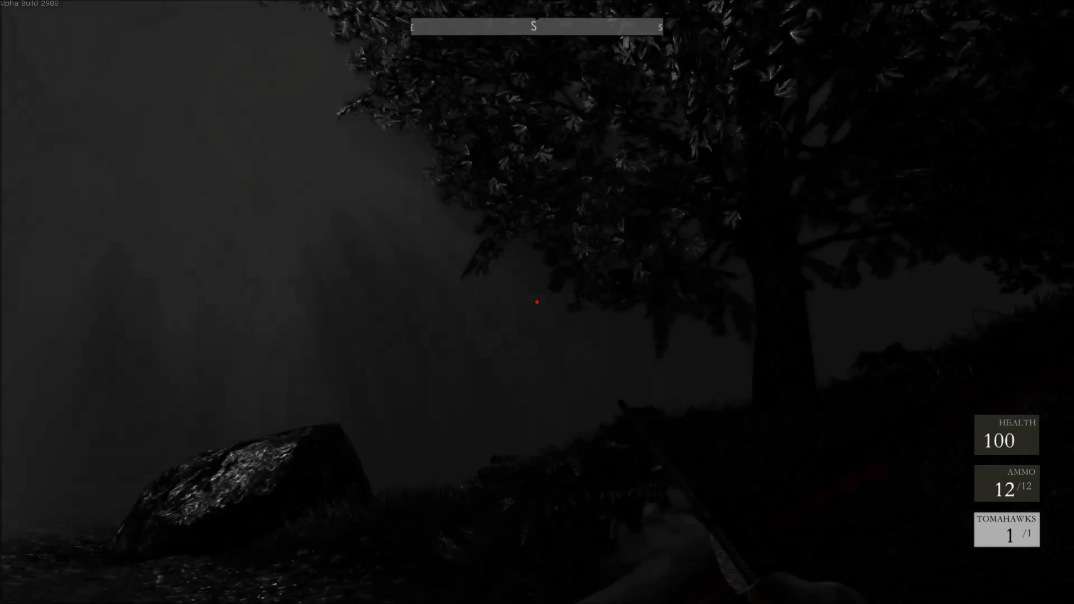
pyautogui.moveTo(537, 303)
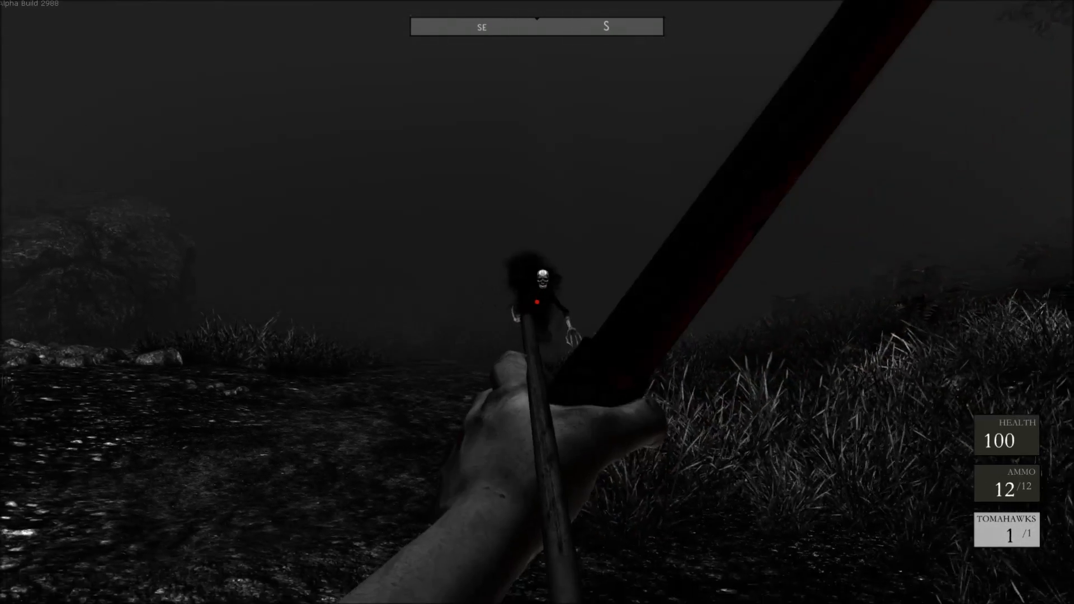
# Shoot arrows at the shadowy figures on the path, then read Benedict Harper's log page by the gate.
pyautogui.click(537, 302)
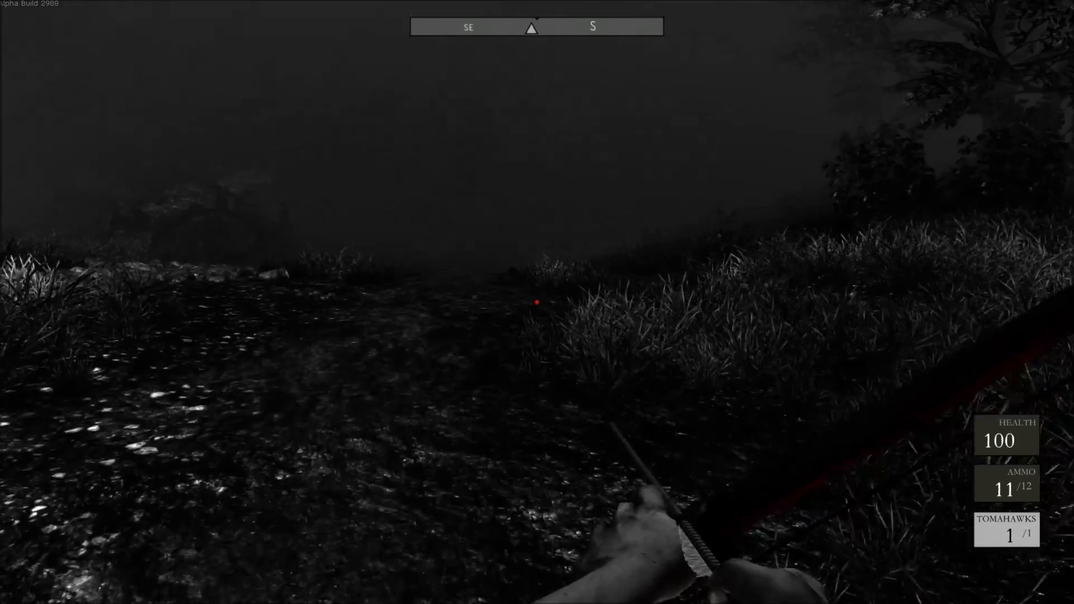
pyautogui.moveTo(537, 303)
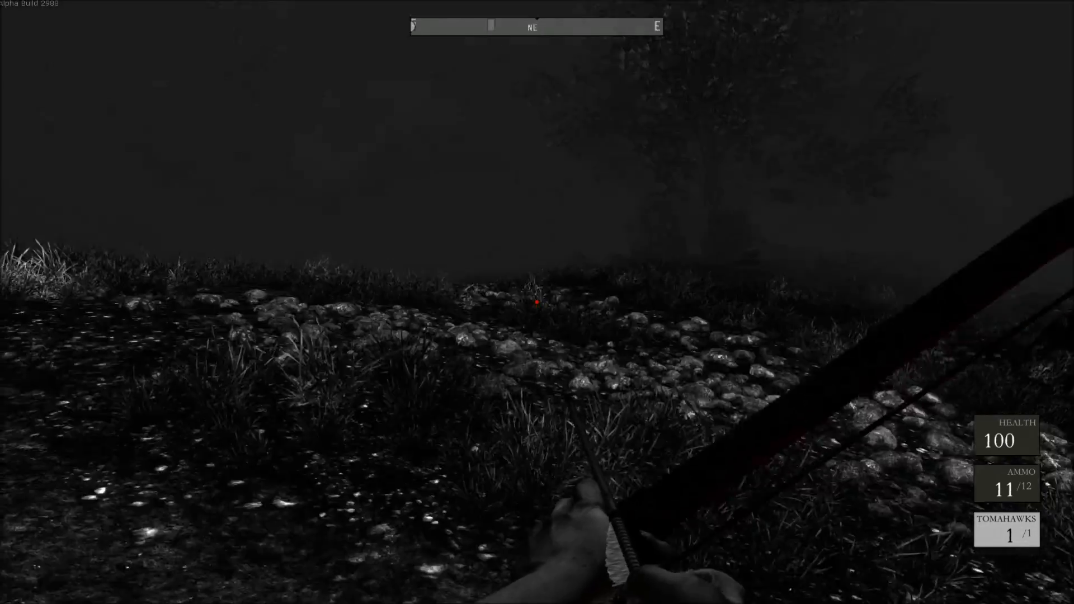
pyautogui.moveTo(537, 302)
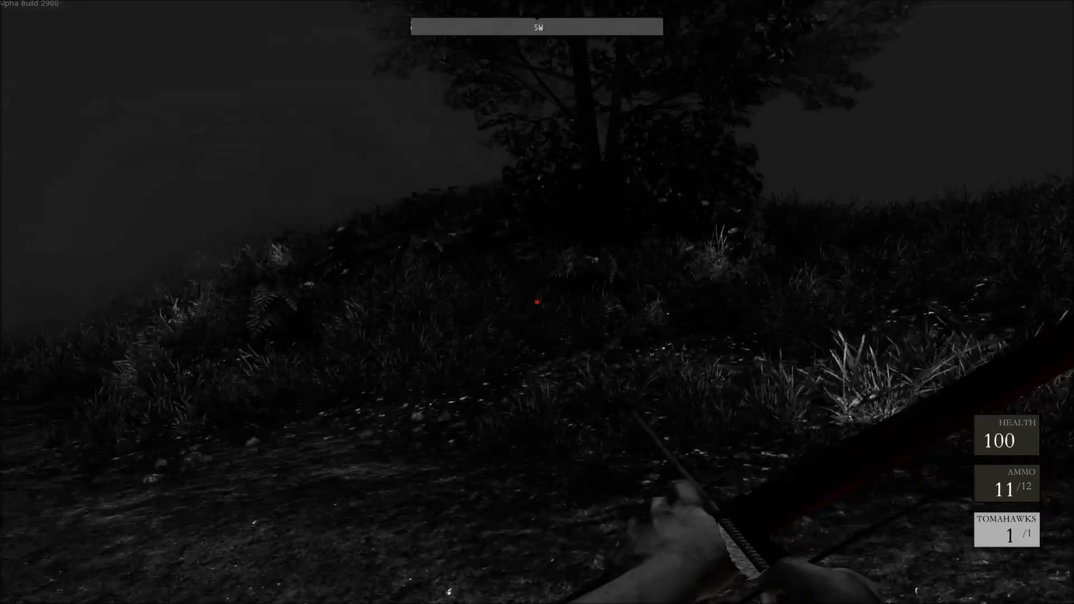
pyautogui.moveTo(537, 302)
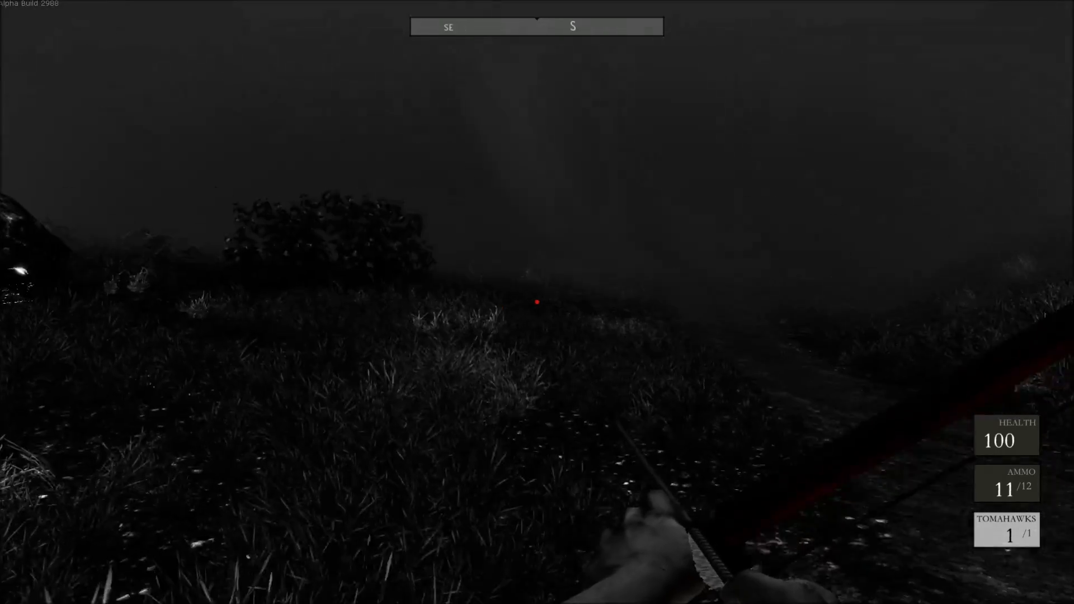
pyautogui.moveTo(537, 302)
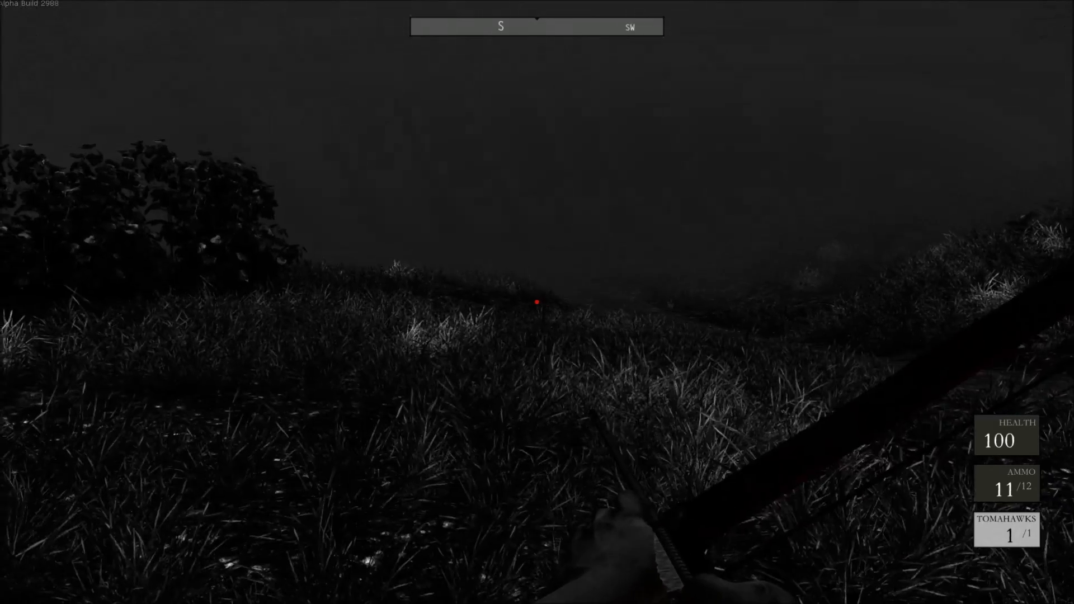
pyautogui.moveTo(537, 301)
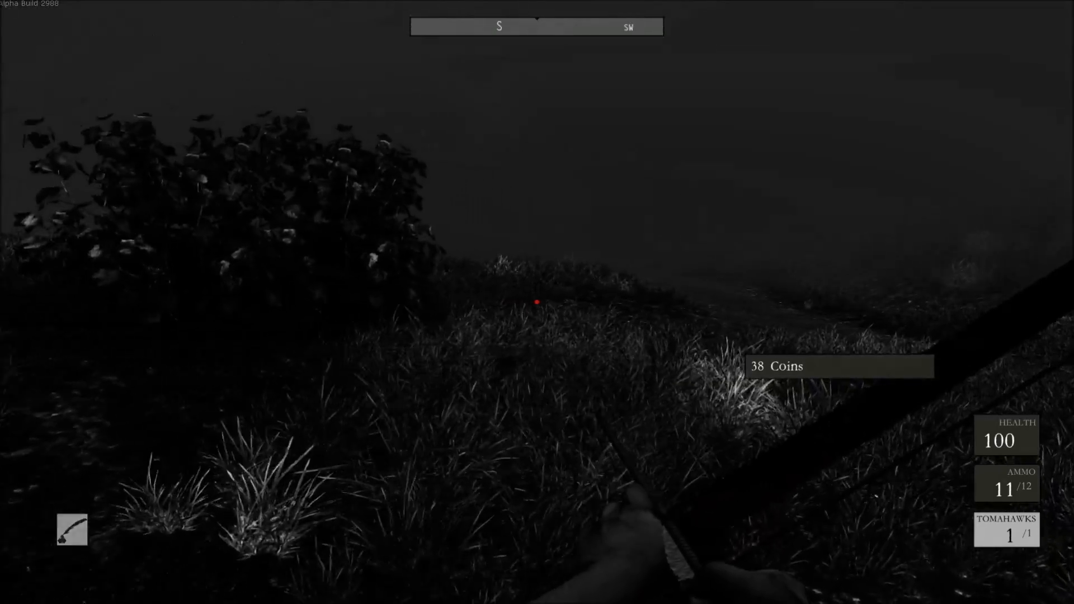
pyautogui.moveTo(537, 303)
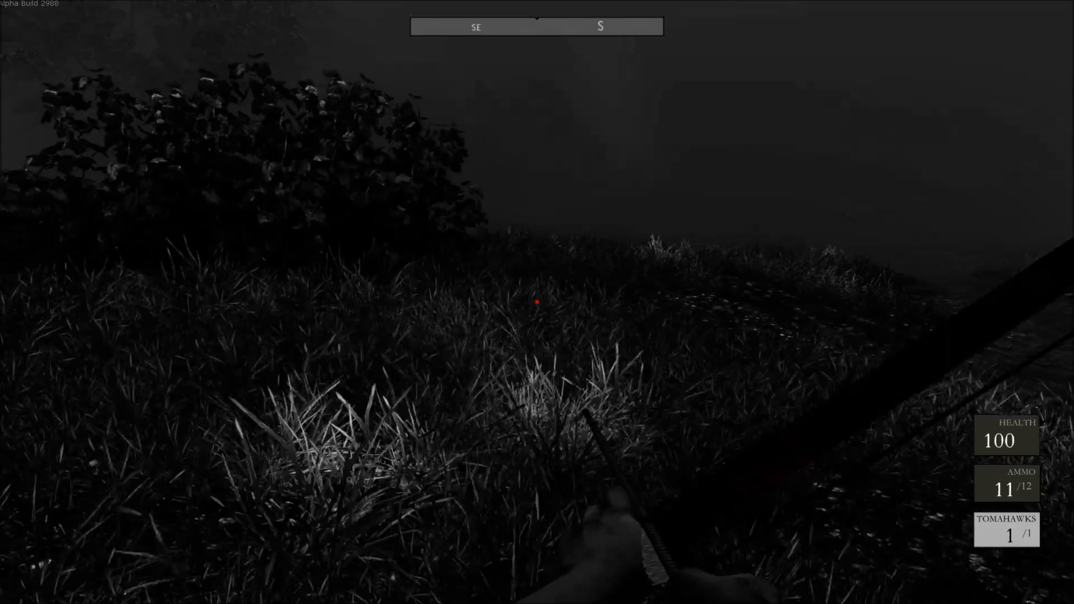
pyautogui.moveTo(537, 302)
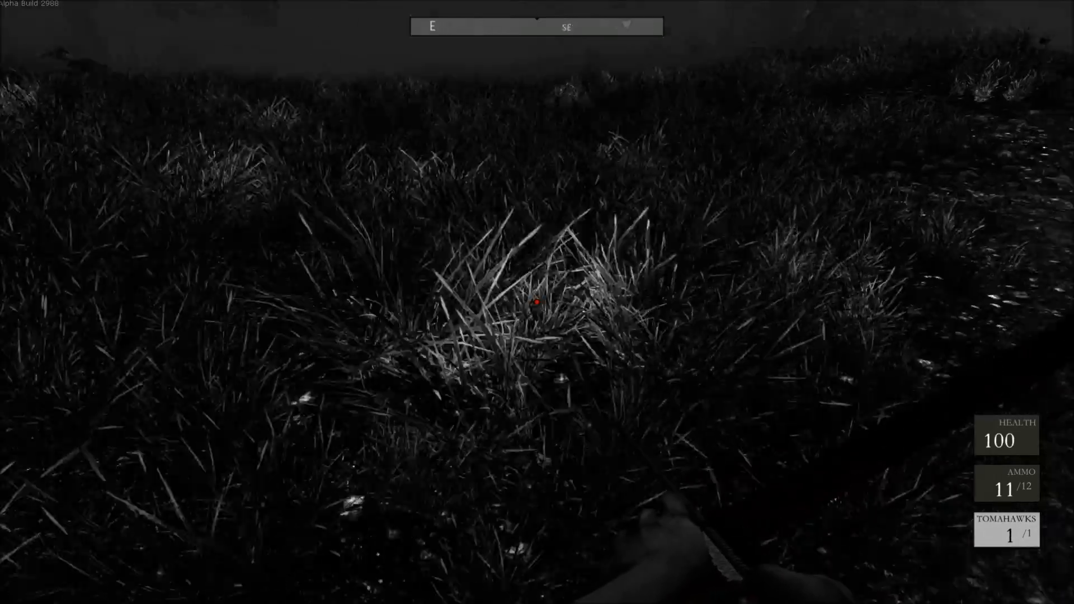
pyautogui.moveTo(537, 302)
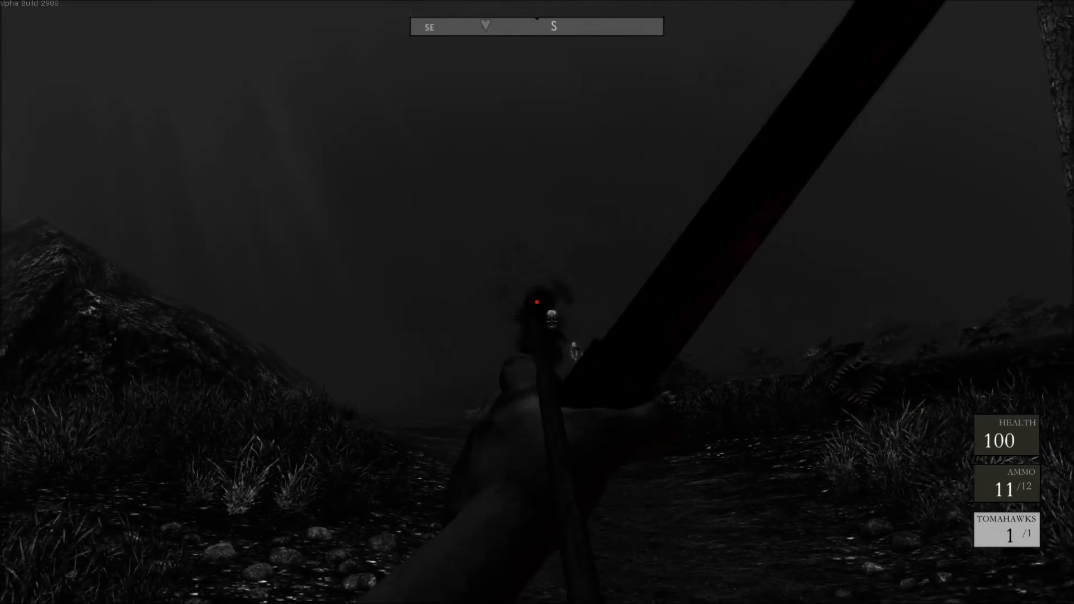
pyautogui.click(537, 302)
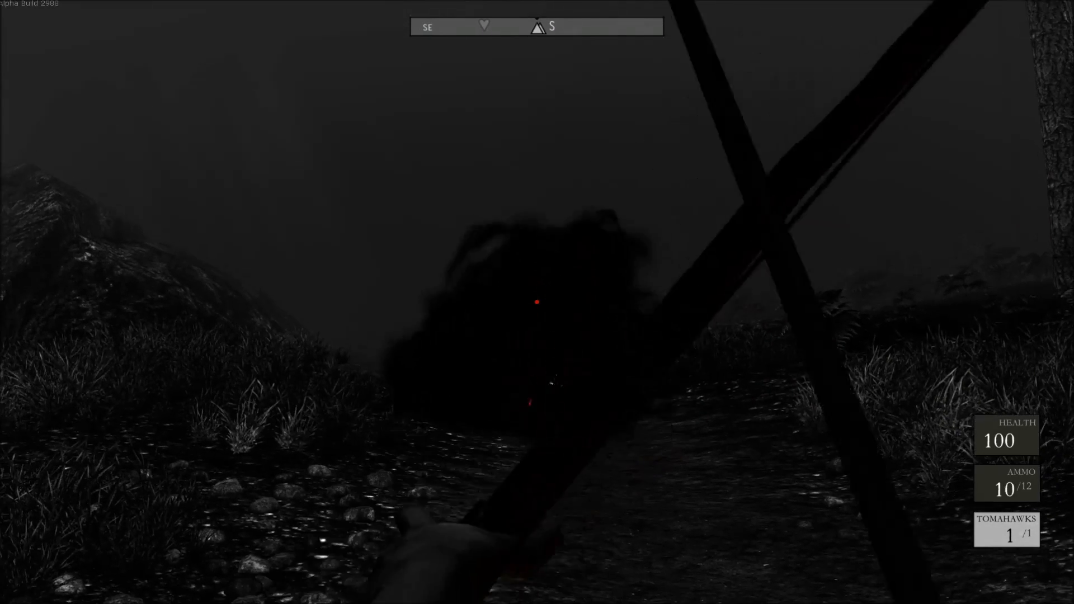
pyautogui.moveTo(537, 303)
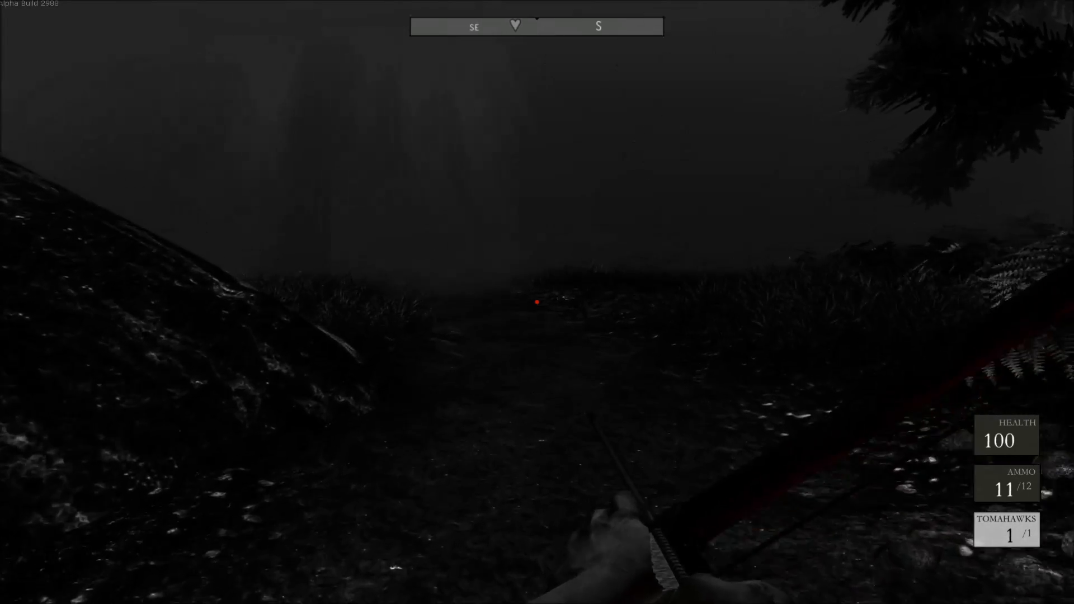
pyautogui.moveTo(537, 301)
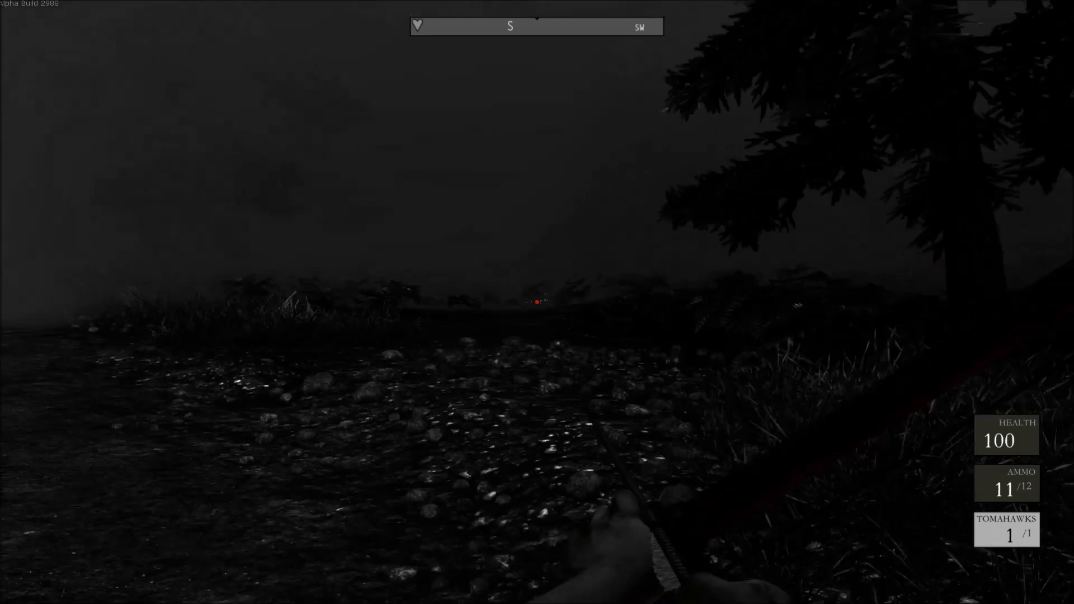
pyautogui.moveTo(537, 302)
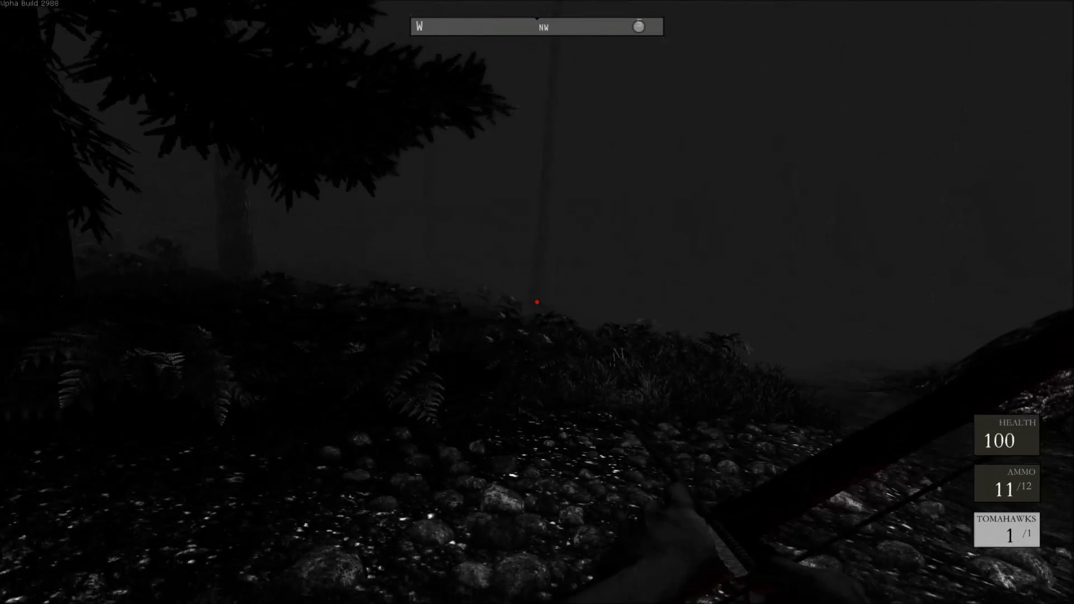
pyautogui.moveTo(537, 302)
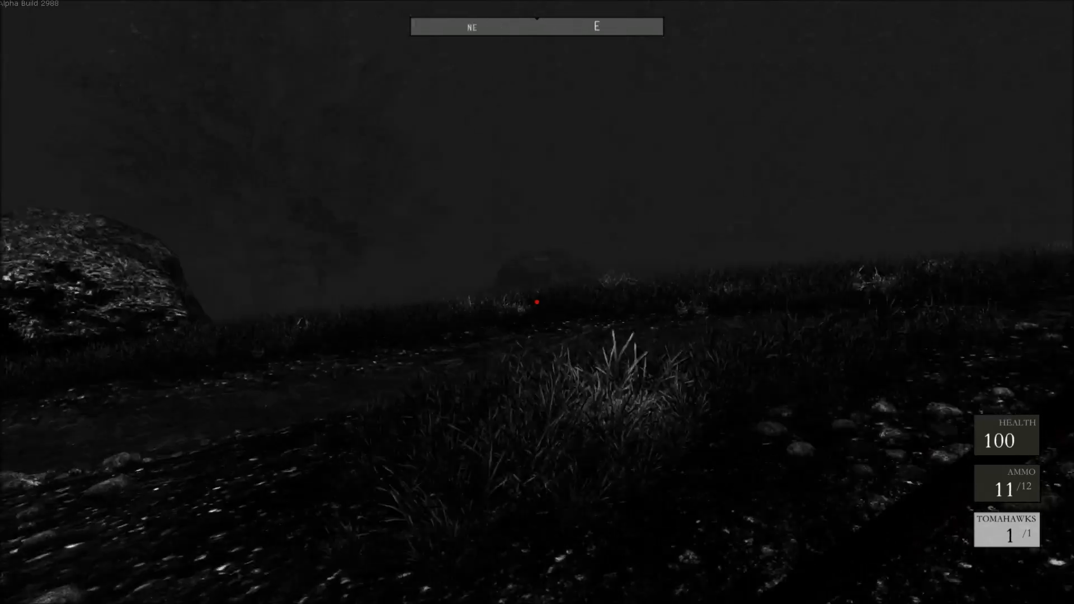
pyautogui.moveTo(537, 301)
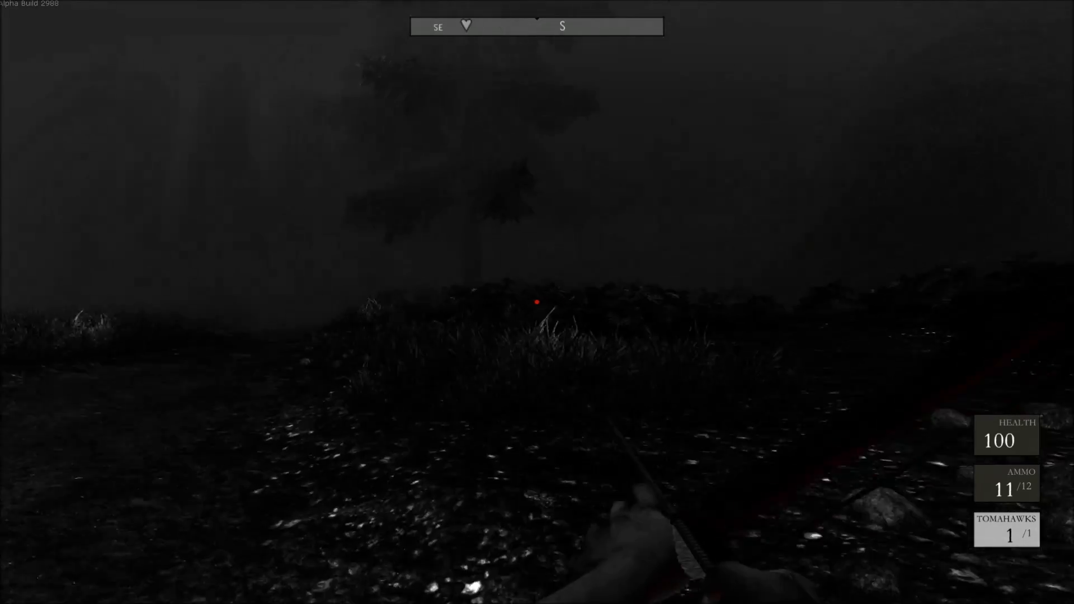
pyautogui.moveTo(537, 302)
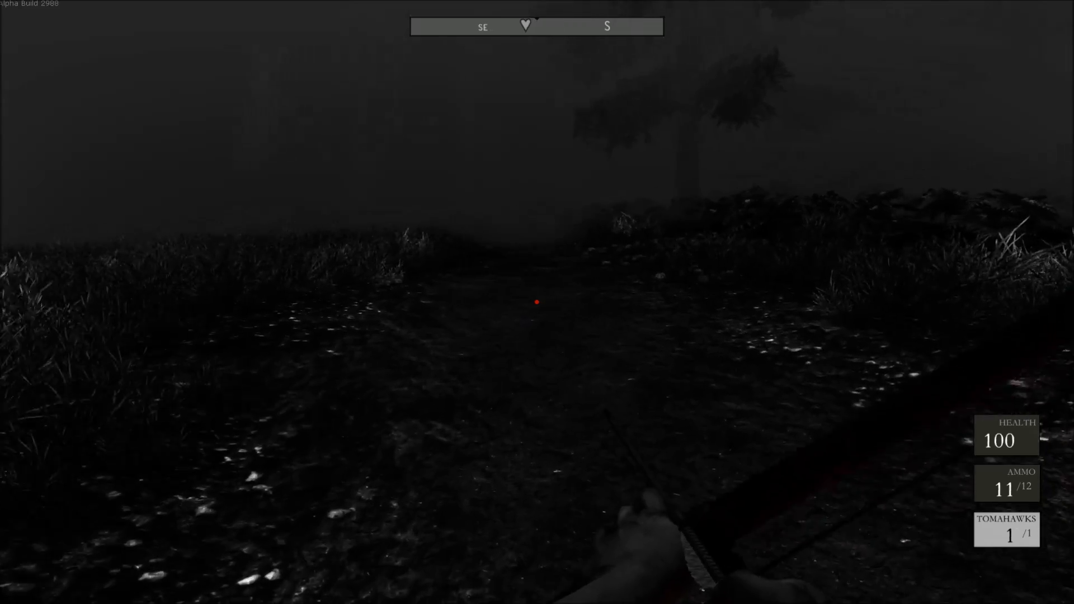
pyautogui.moveTo(537, 303)
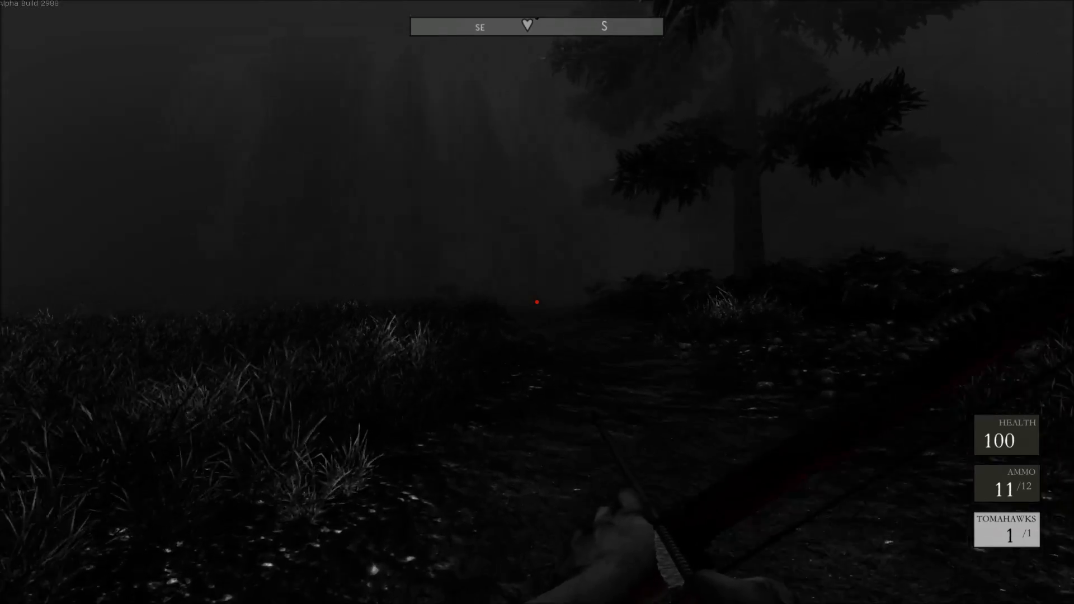
pyautogui.moveTo(537, 302)
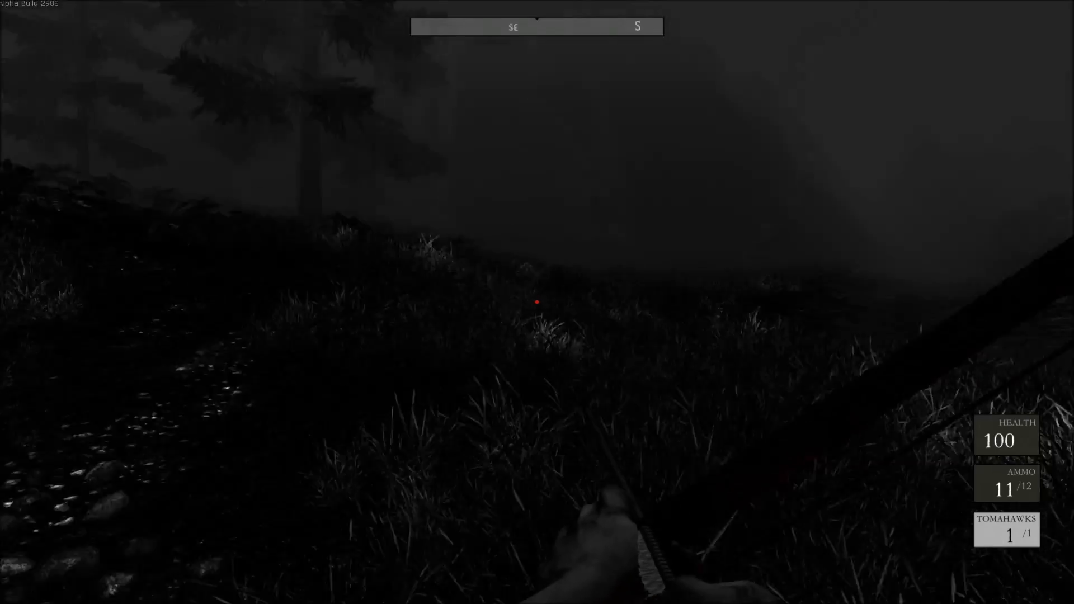
pyautogui.moveTo(537, 301)
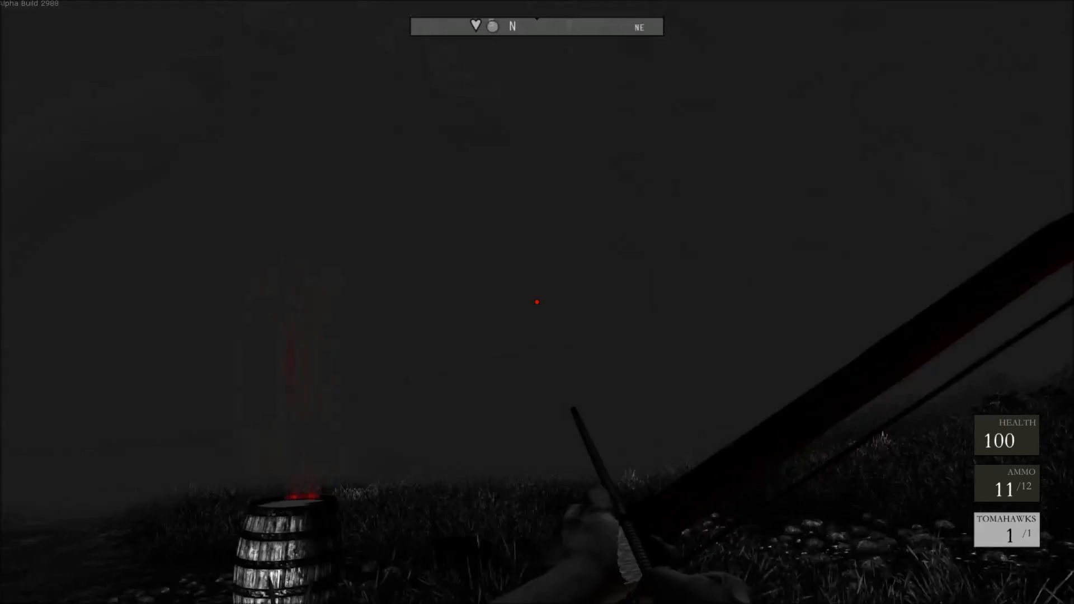
pyautogui.moveTo(538, 302)
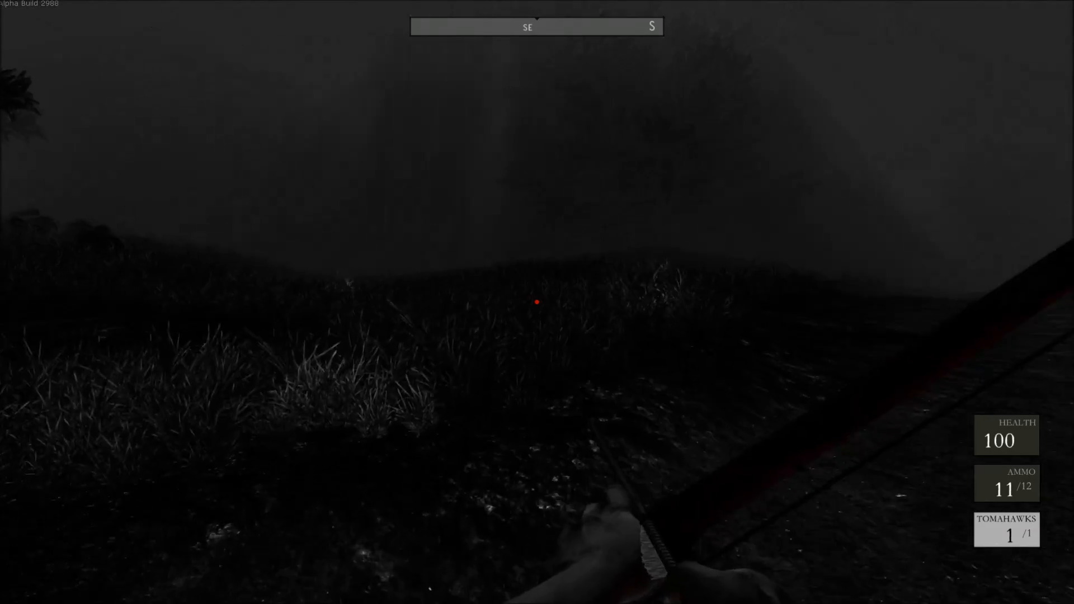
pyautogui.moveTo(537, 302)
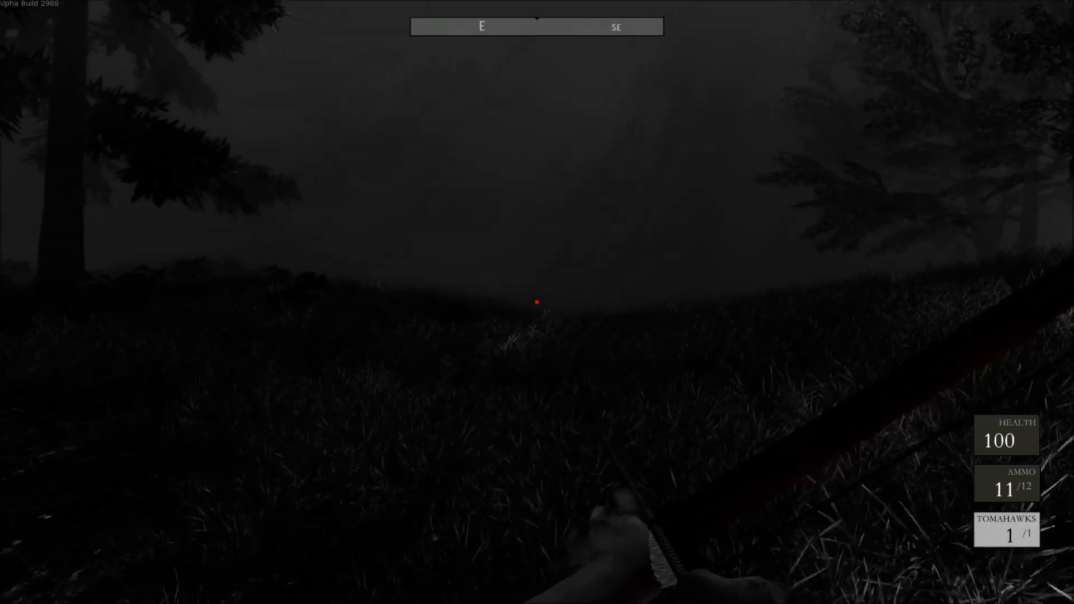
pyautogui.moveTo(537, 301)
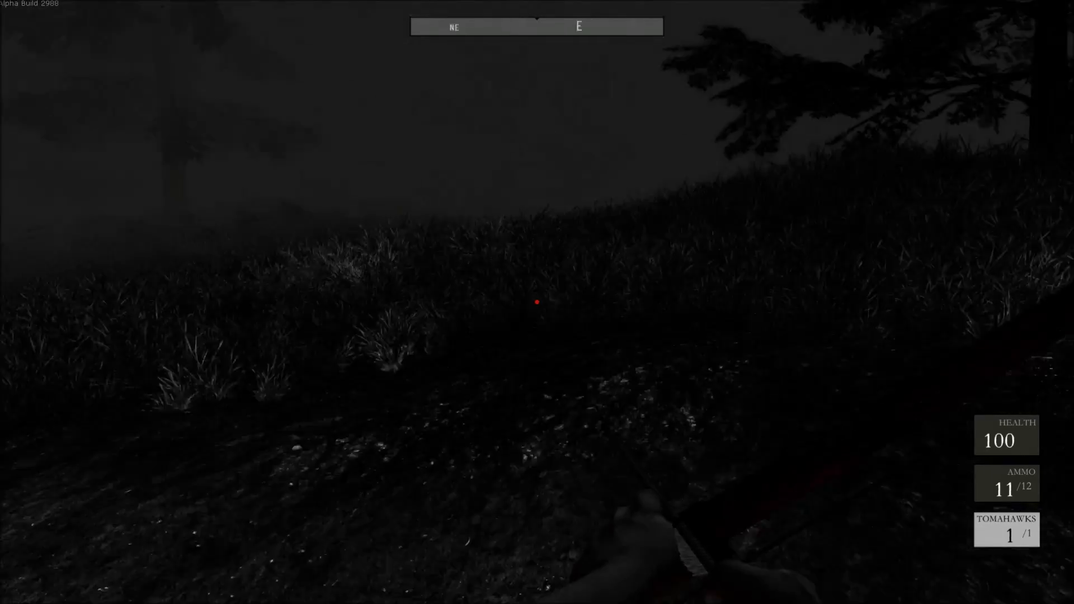
pyautogui.moveTo(538, 302)
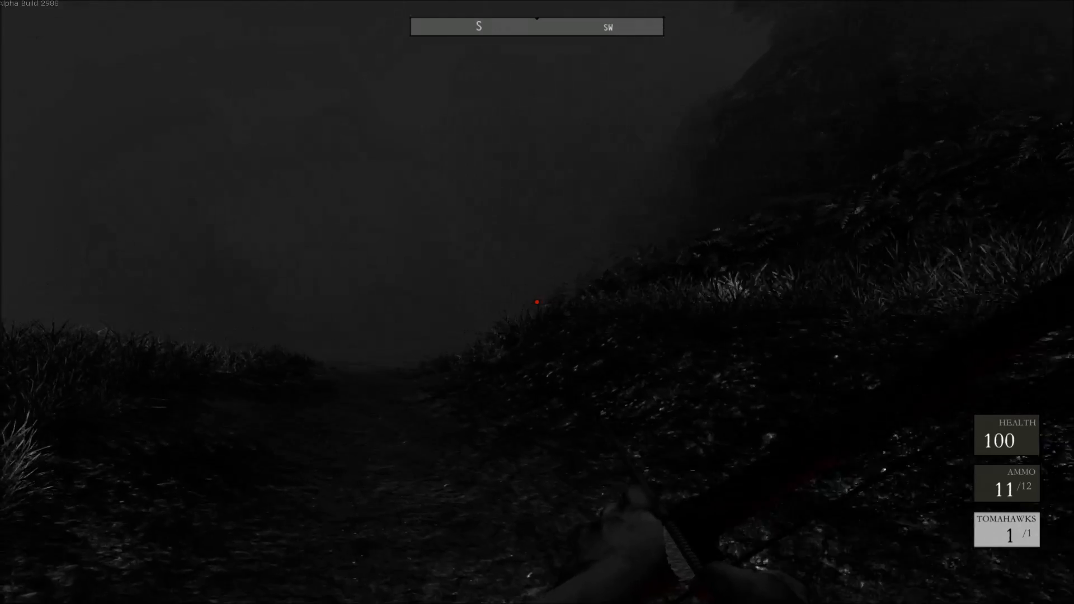
pyautogui.moveTo(538, 302)
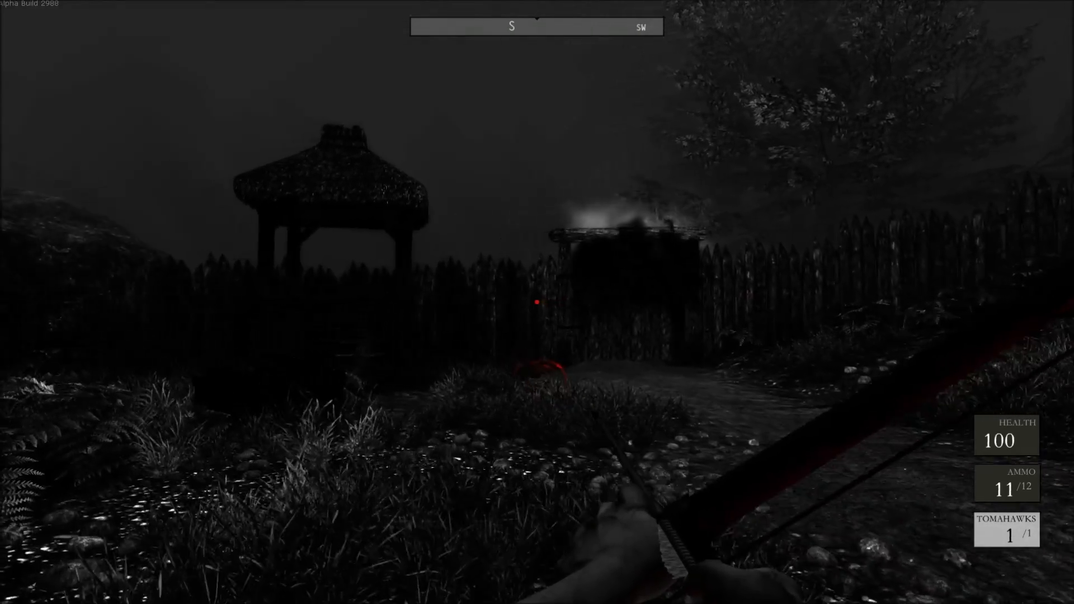
pyautogui.moveTo(537, 302)
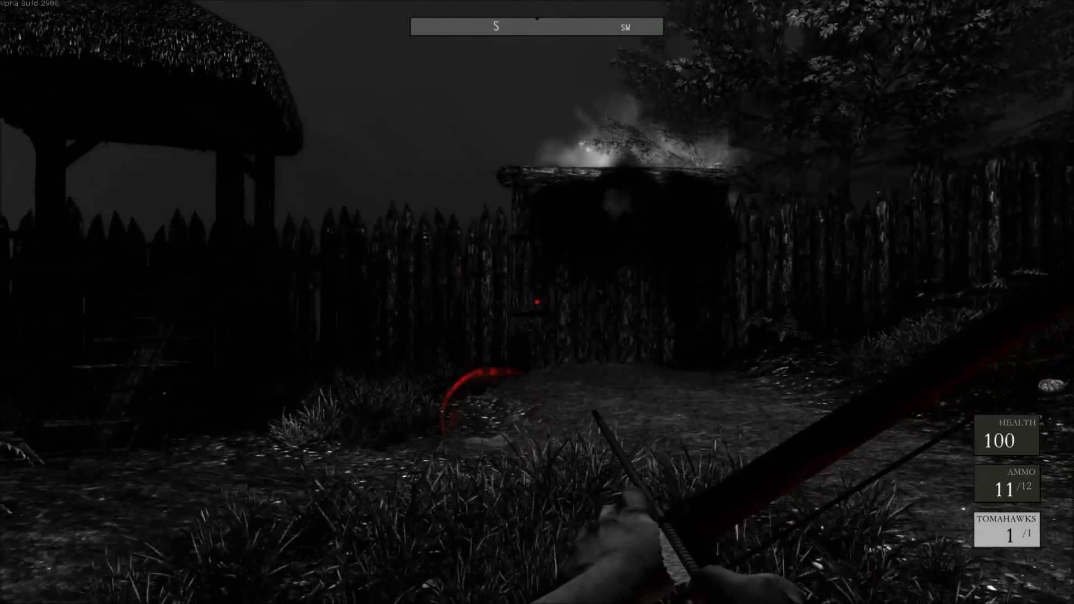
pyautogui.moveTo(537, 302)
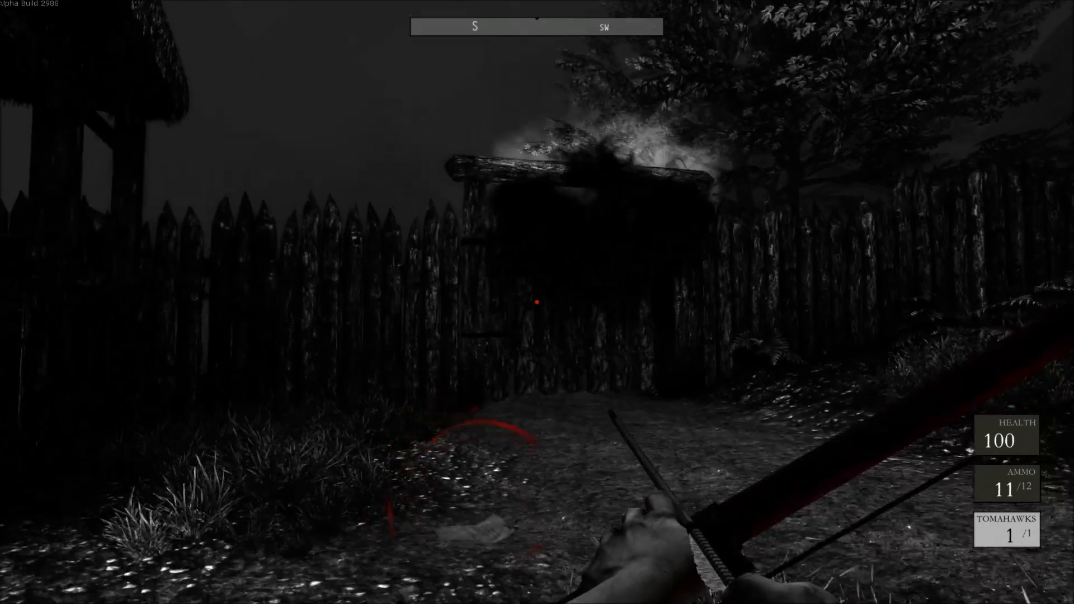
pyautogui.moveTo(537, 302)
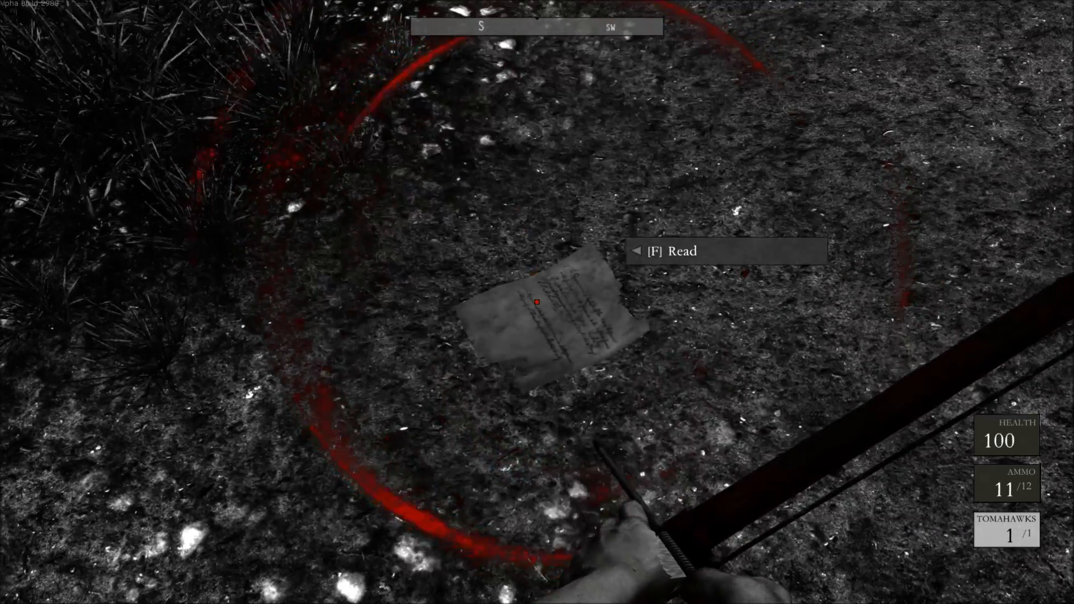
pyautogui.press('f')
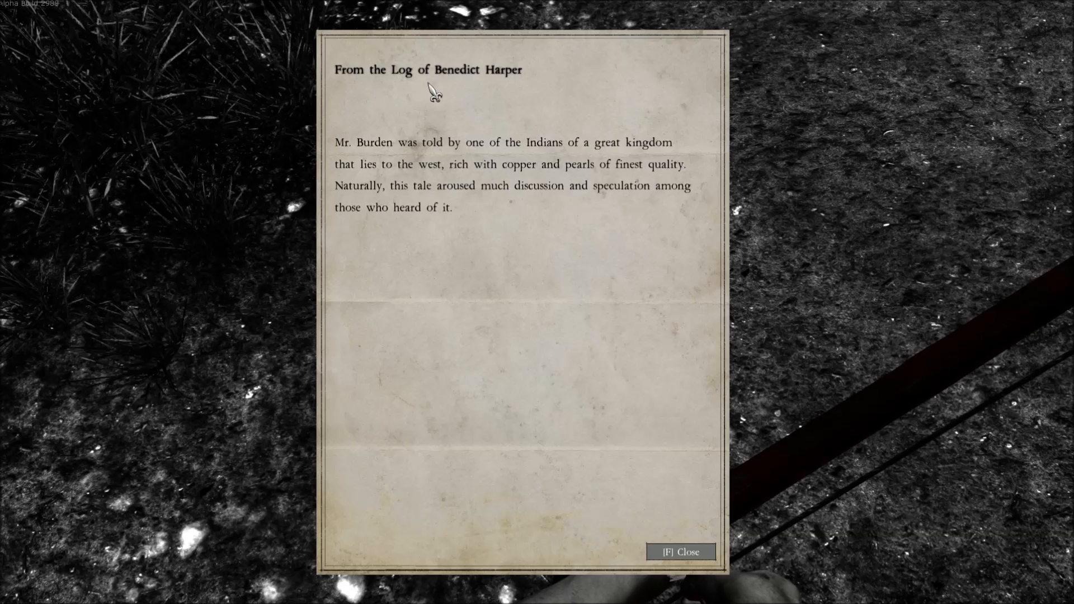
pyautogui.moveTo(517, 99)
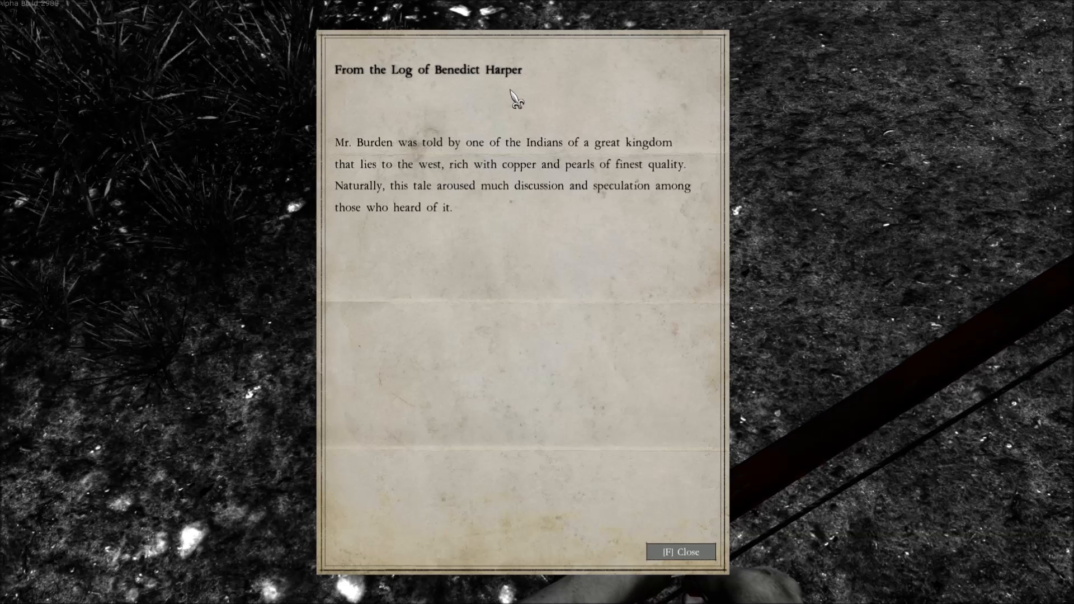
pyautogui.moveTo(413, 127)
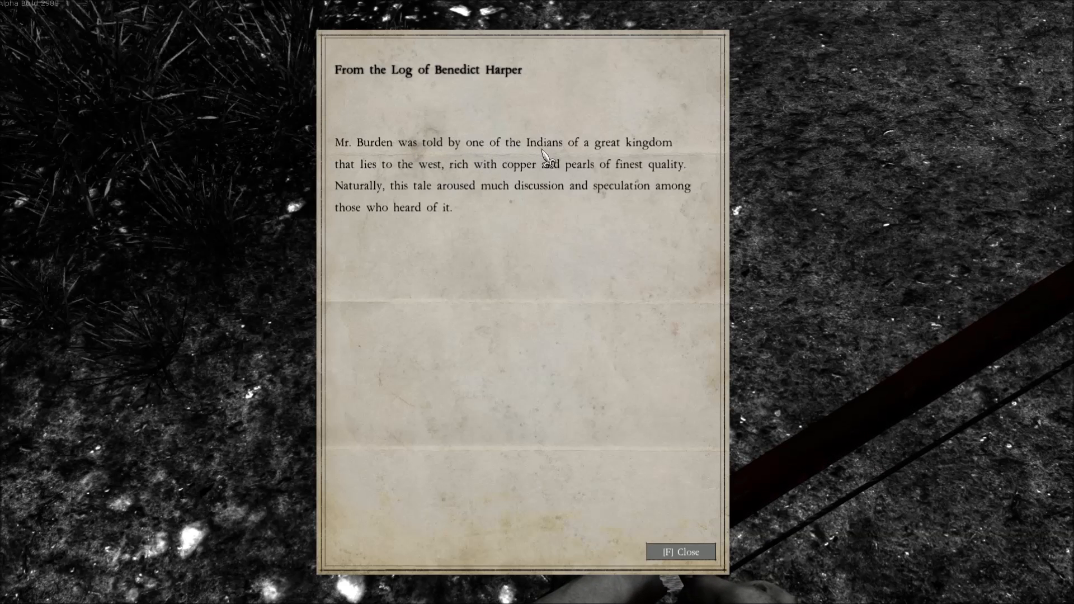
pyautogui.moveTo(422, 188)
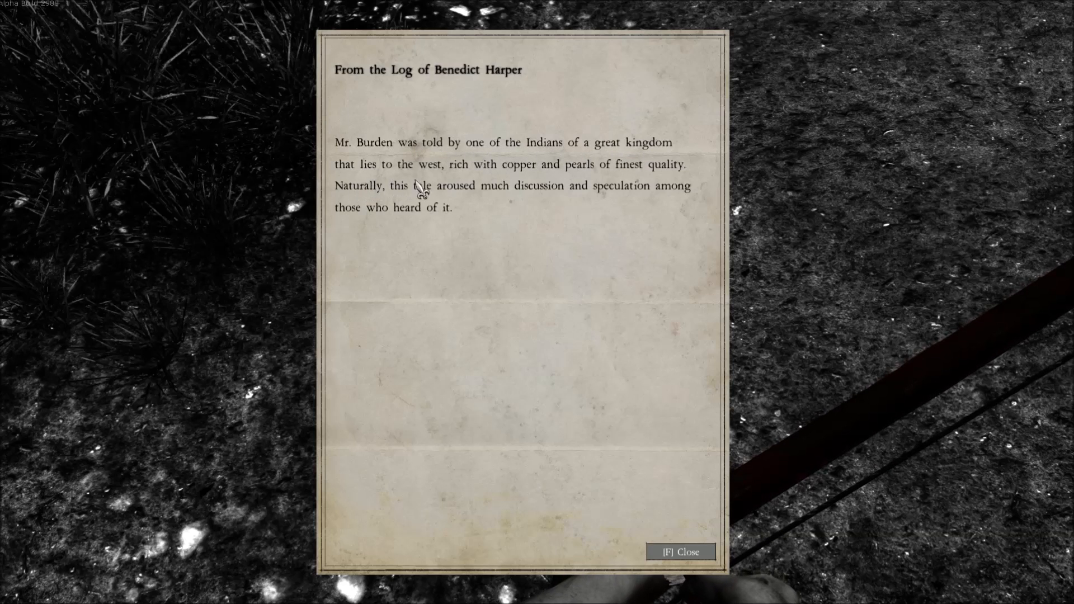
pyautogui.moveTo(511, 183)
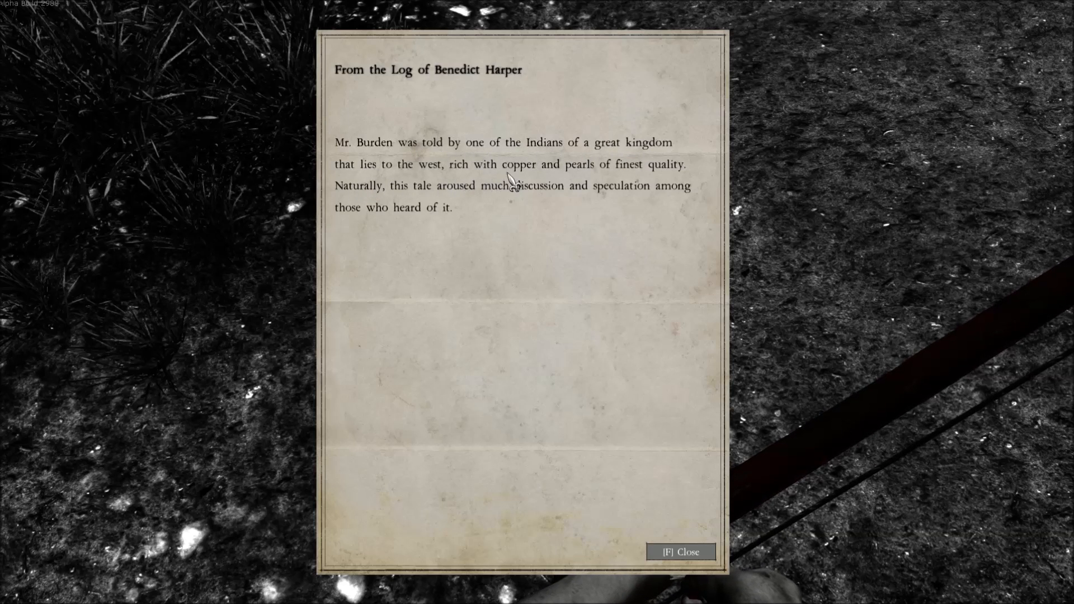
pyautogui.moveTo(691, 183)
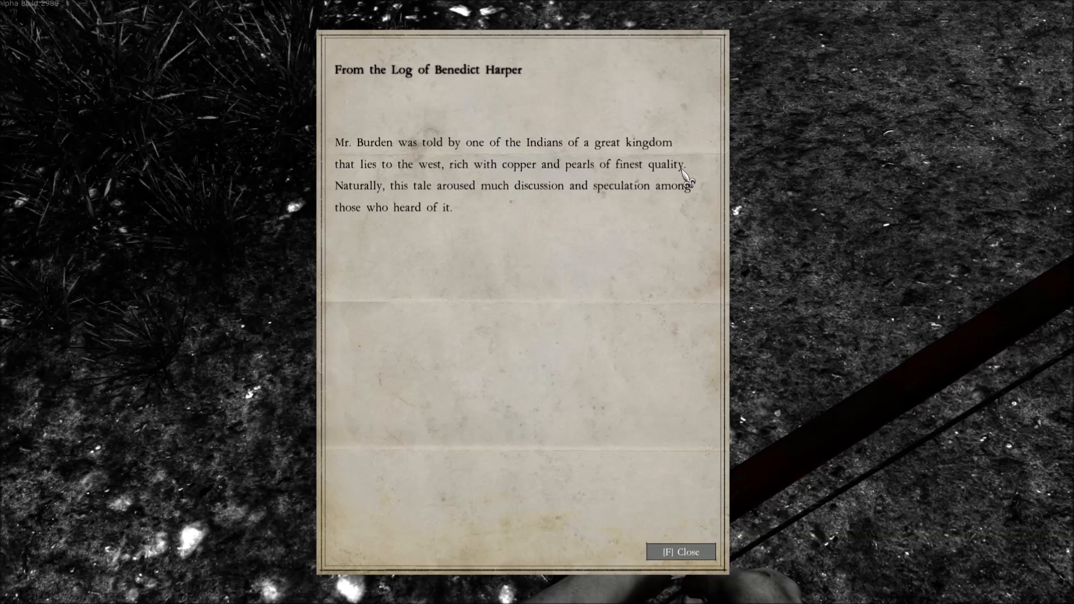
pyautogui.moveTo(425, 202)
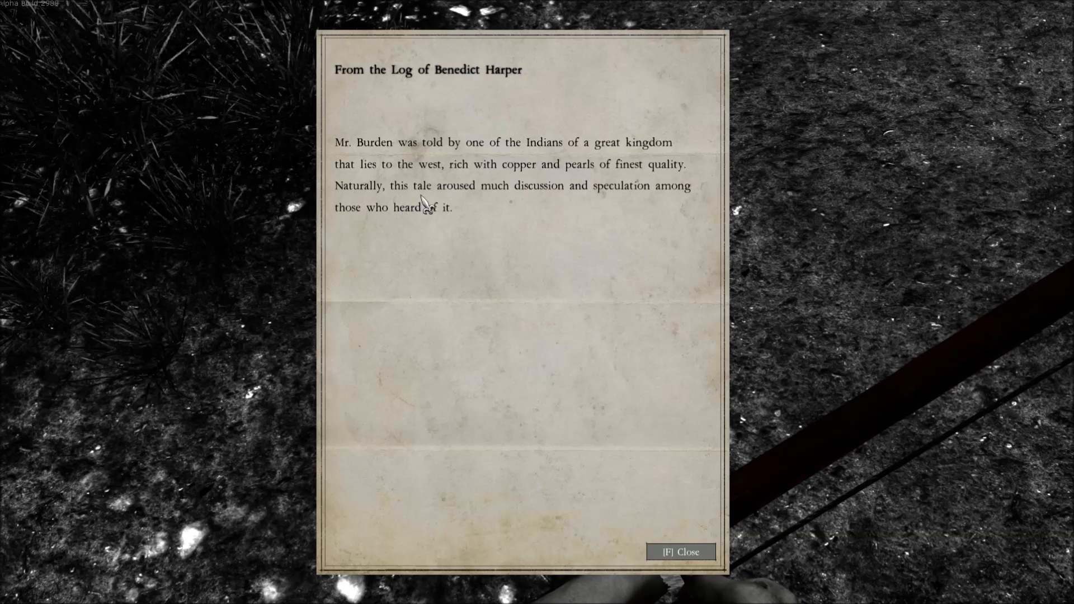
pyautogui.moveTo(538, 204)
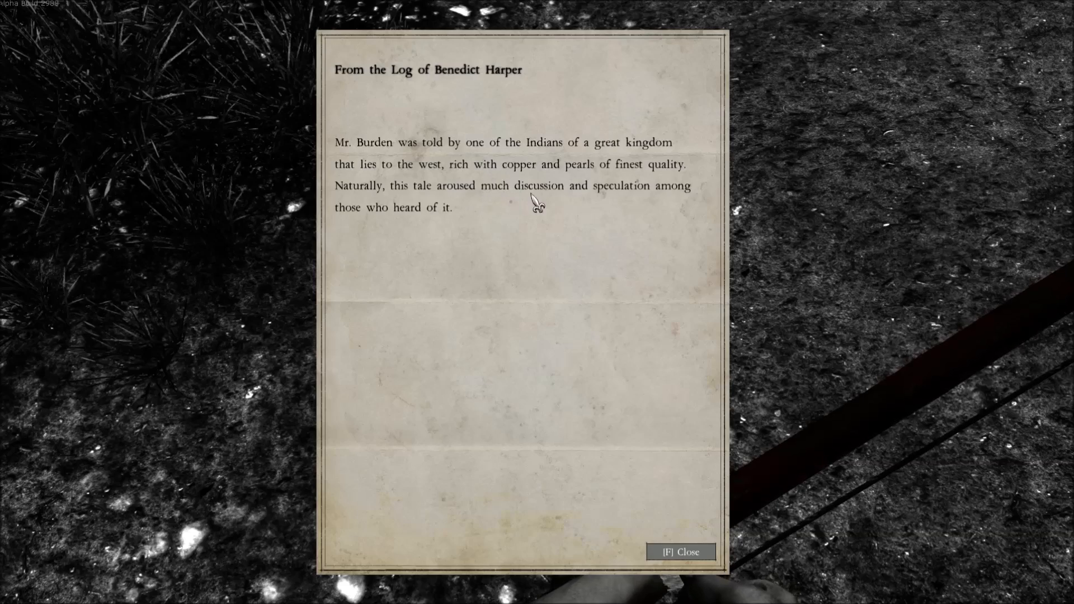
pyautogui.moveTo(429, 223)
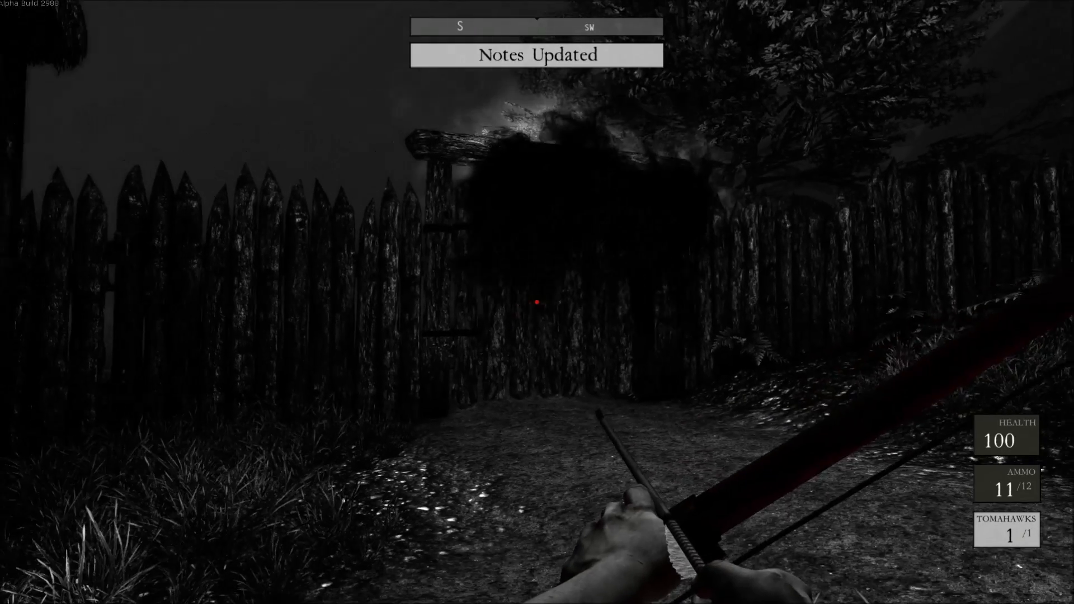
pyautogui.moveTo(537, 302)
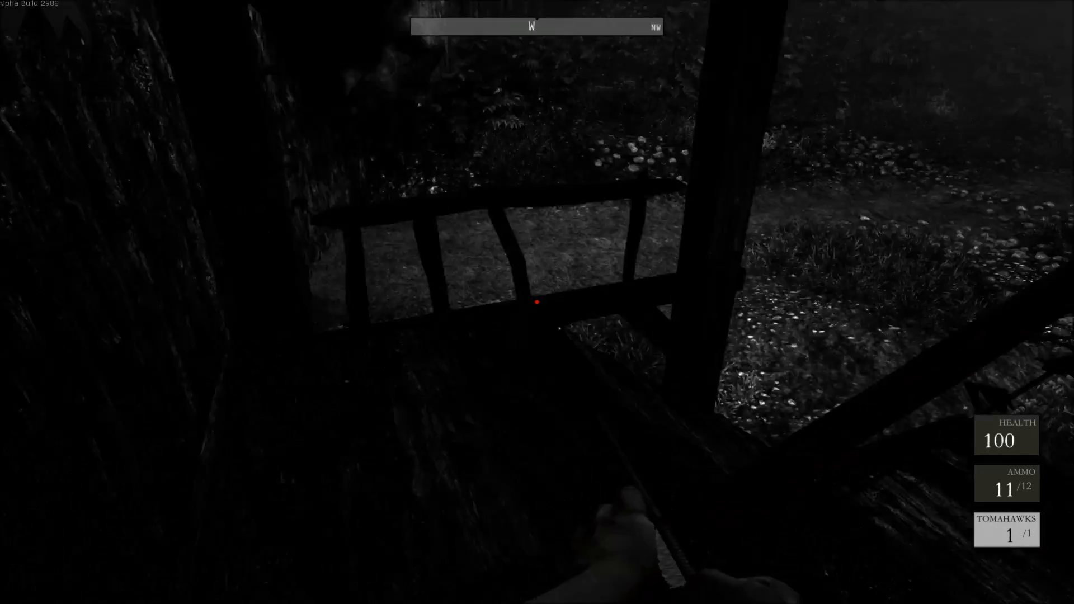
pyautogui.moveTo(537, 302)
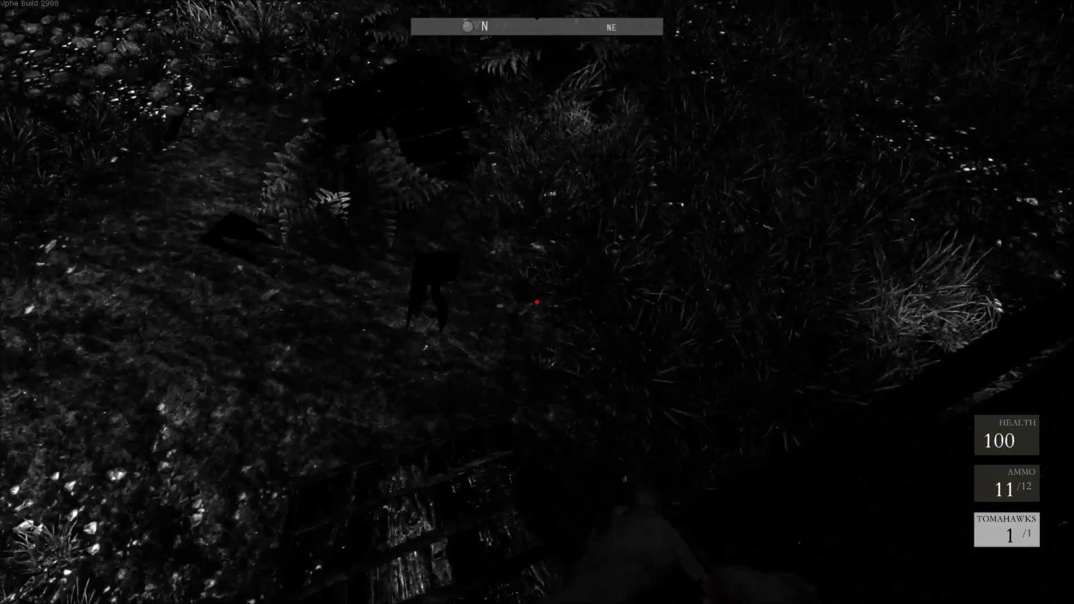
pyautogui.moveTo(537, 302)
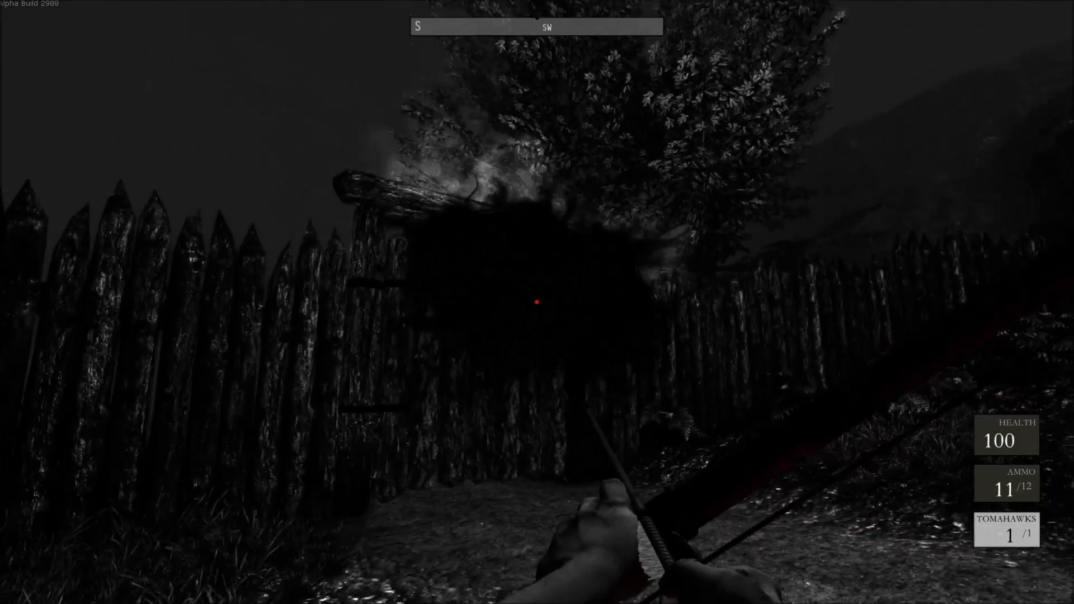
pyautogui.moveTo(537, 302)
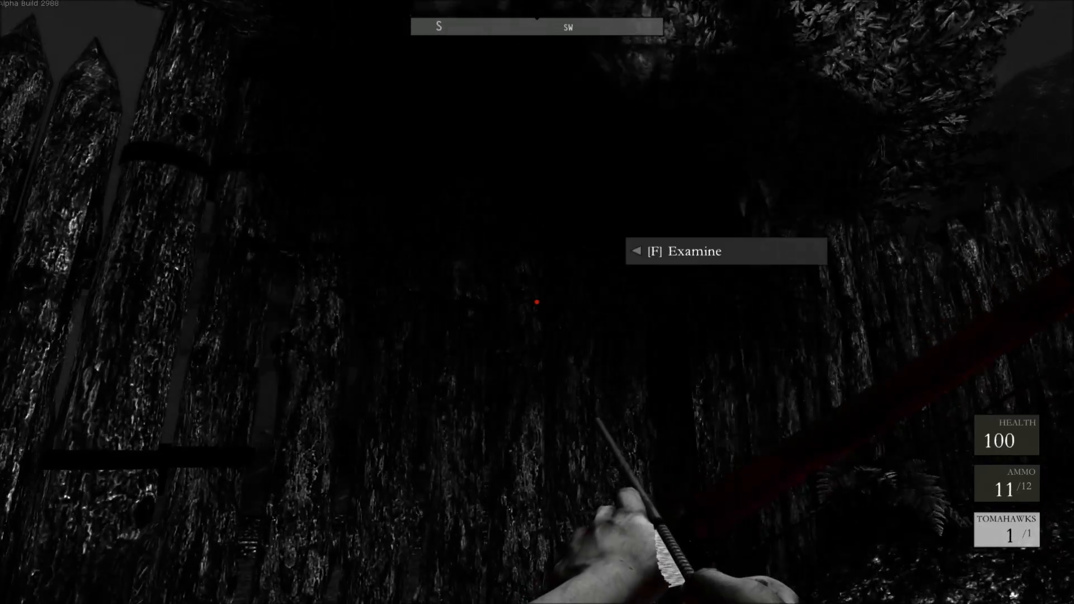
# Examine the fort gate and learn it is shrouded in corruption and won't open.
pyautogui.press('f')
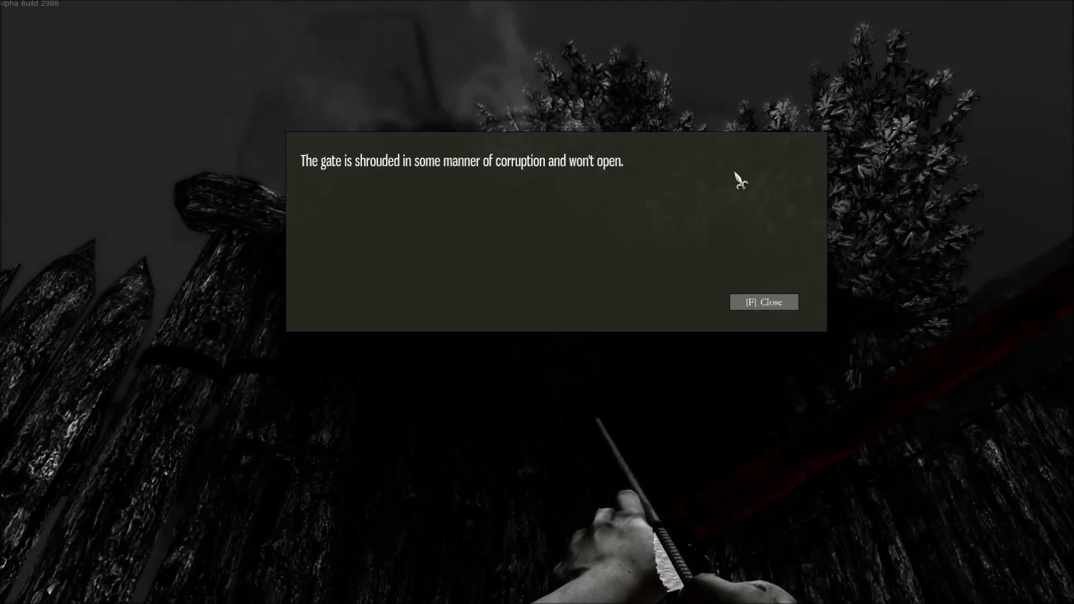
pyautogui.moveTo(628, 208)
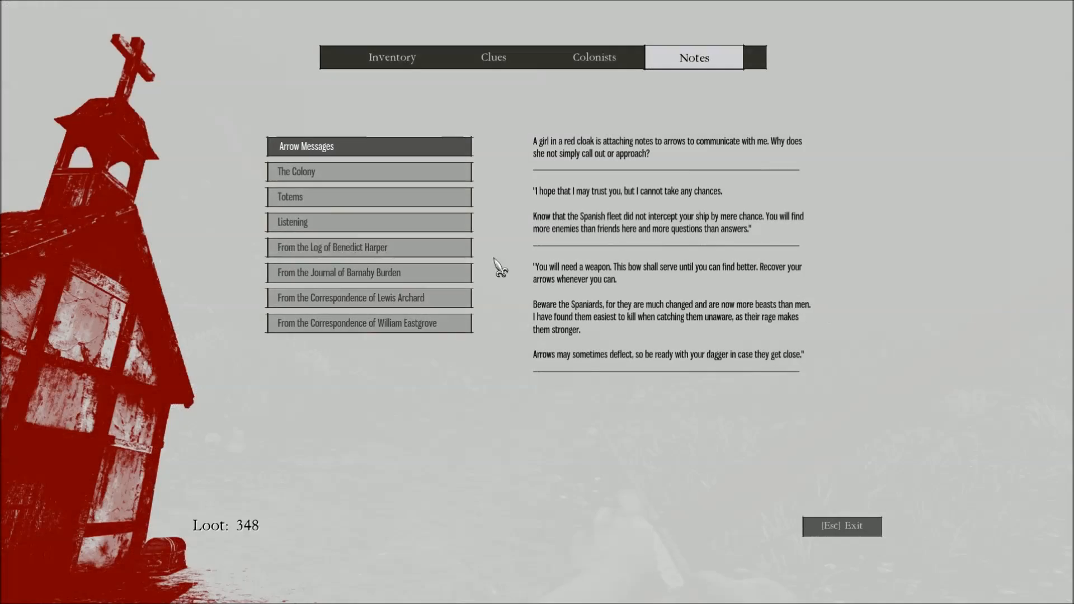
# Read the Listening and Totems journal entries, including the new sealed-gate note.
pyautogui.click(368, 222)
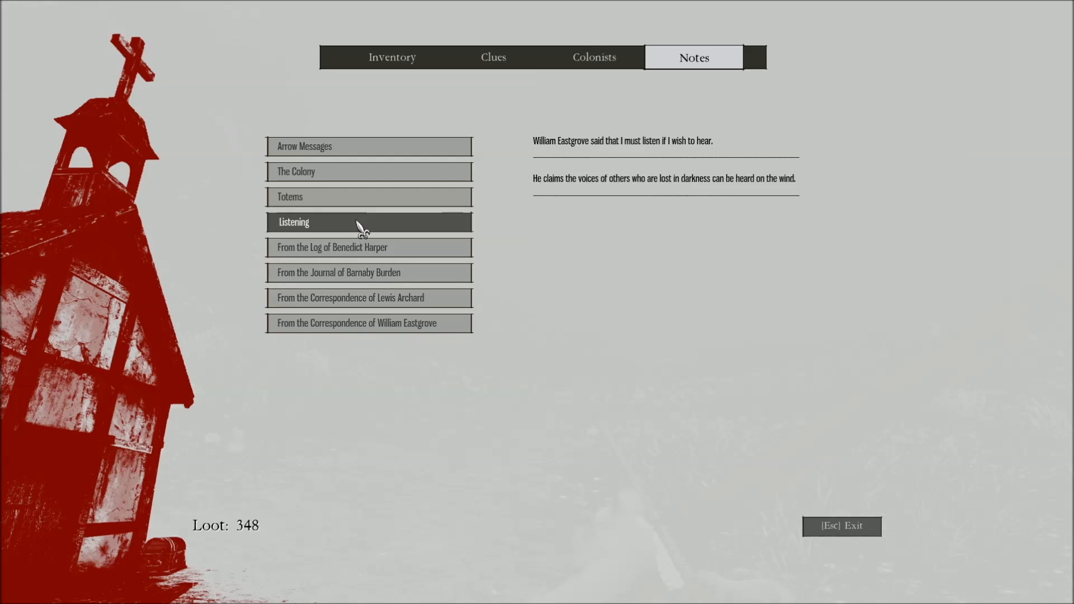
pyautogui.click(368, 197)
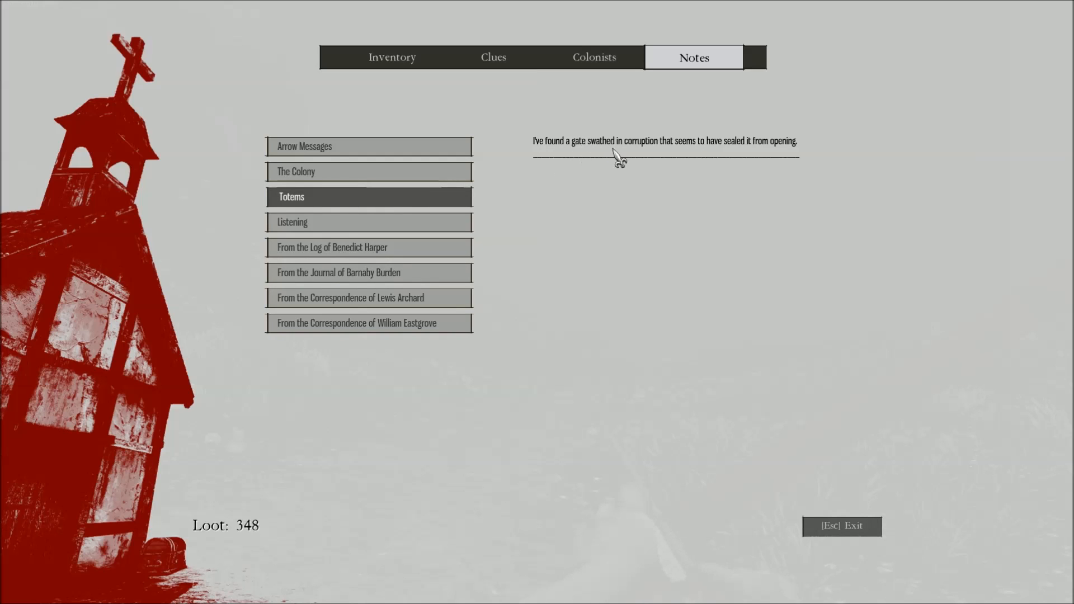
pyautogui.moveTo(572, 157)
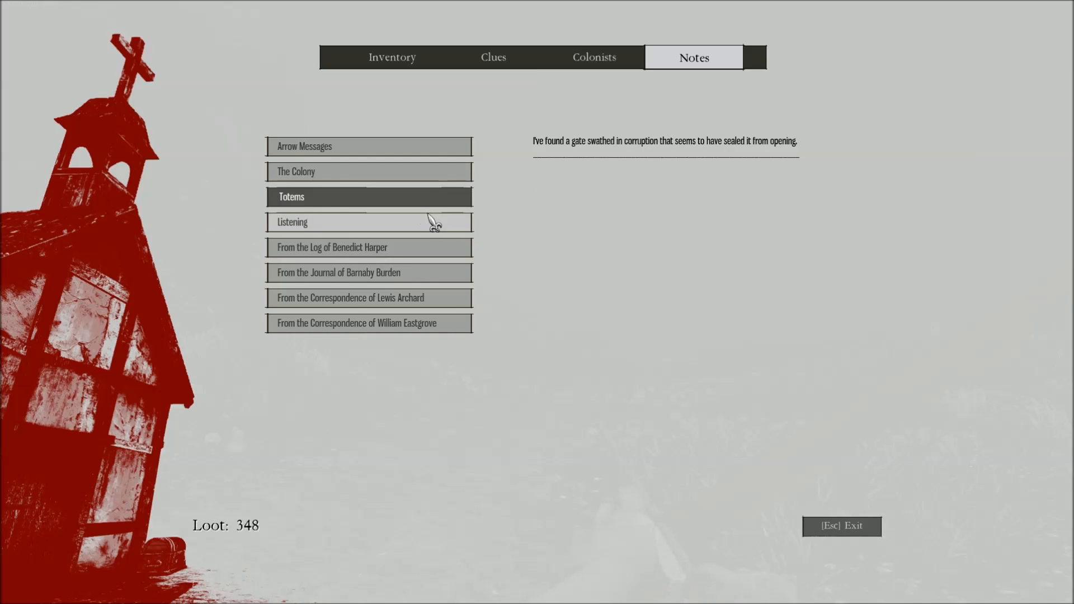
pyautogui.click(369, 222)
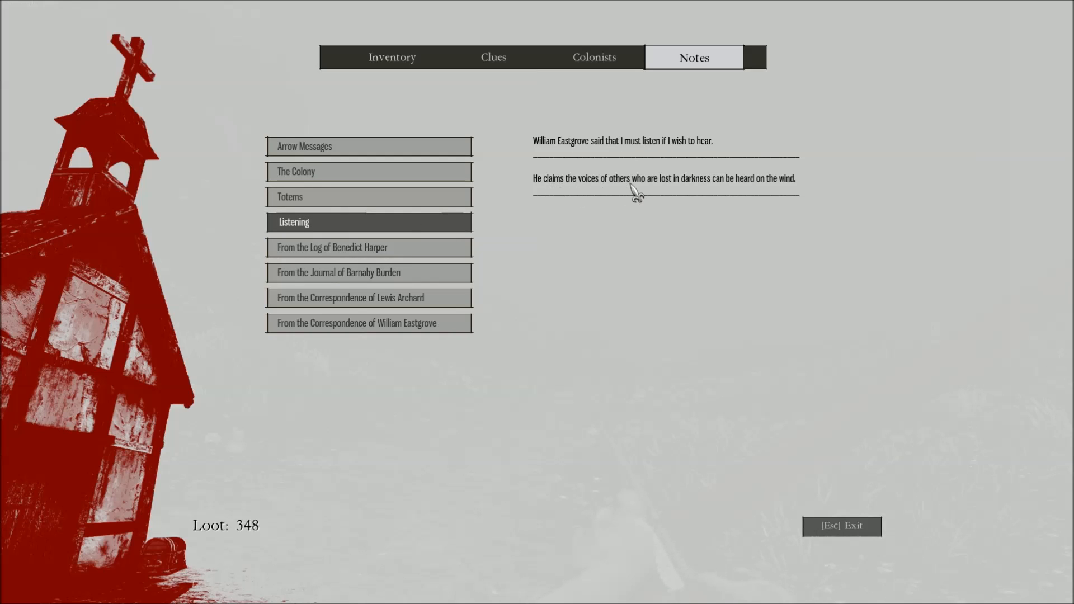
pyautogui.moveTo(757, 197)
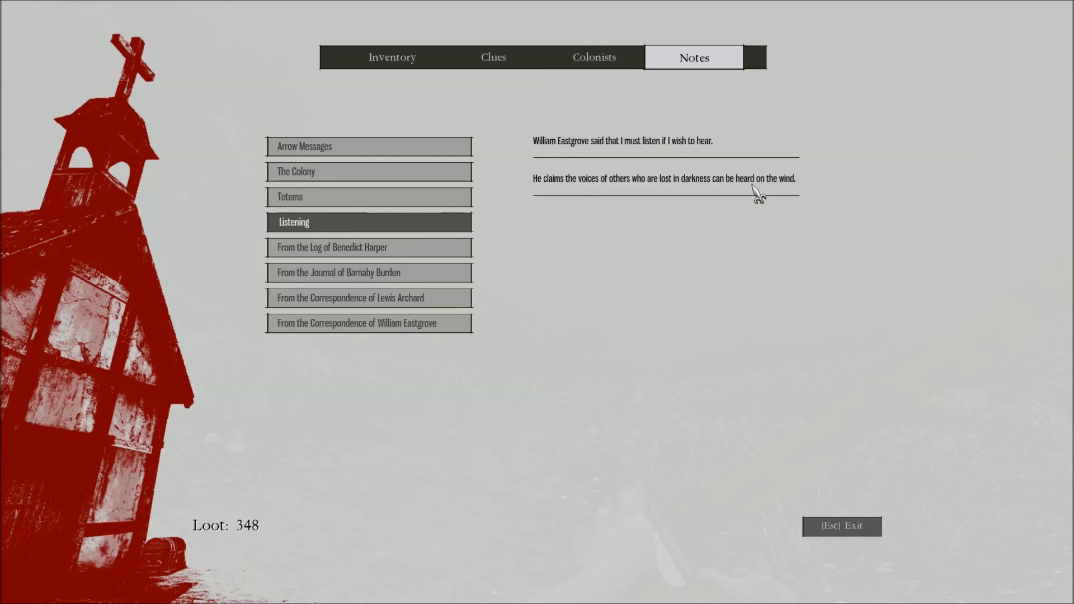
pyautogui.moveTo(628, 152)
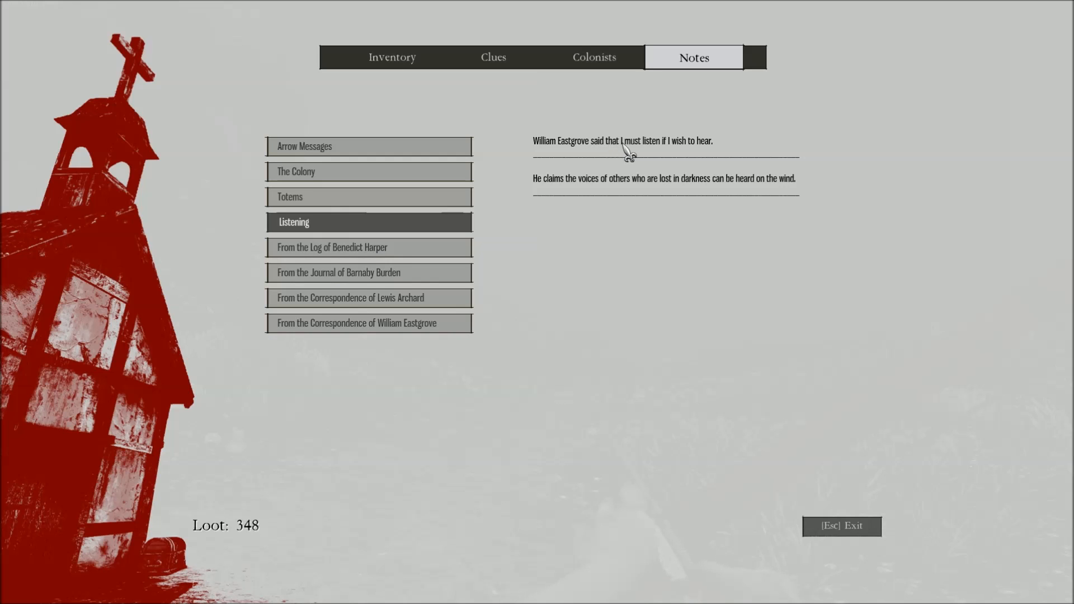
pyautogui.moveTo(402, 246)
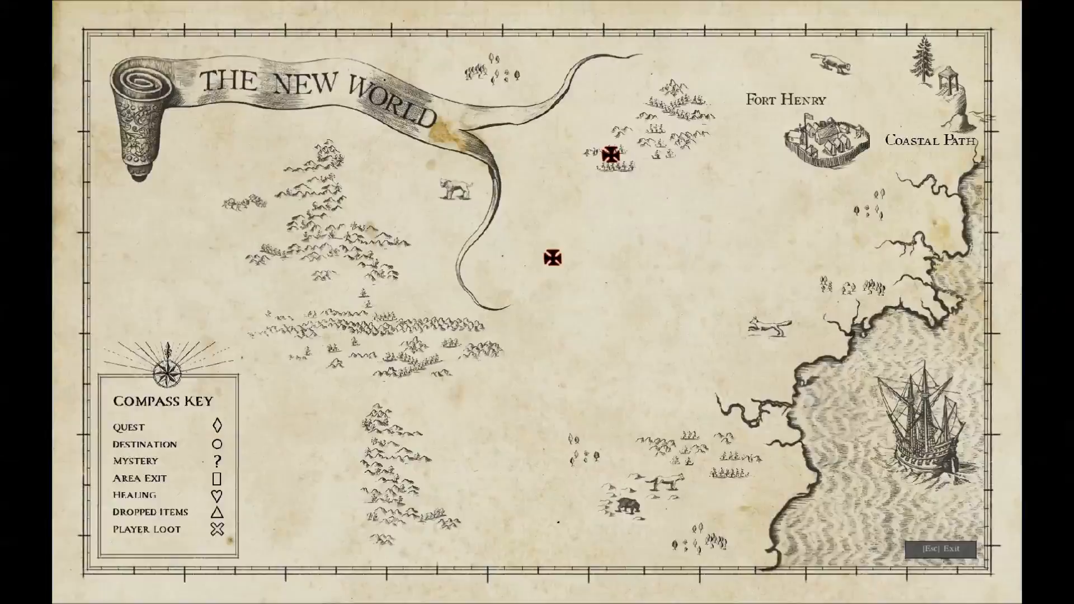
# Travel to Fort Henry and buy the Quality Pistol, Pistol Load x5 and Longbow Arrow x5, then leave the store.
pyautogui.press('Escape')
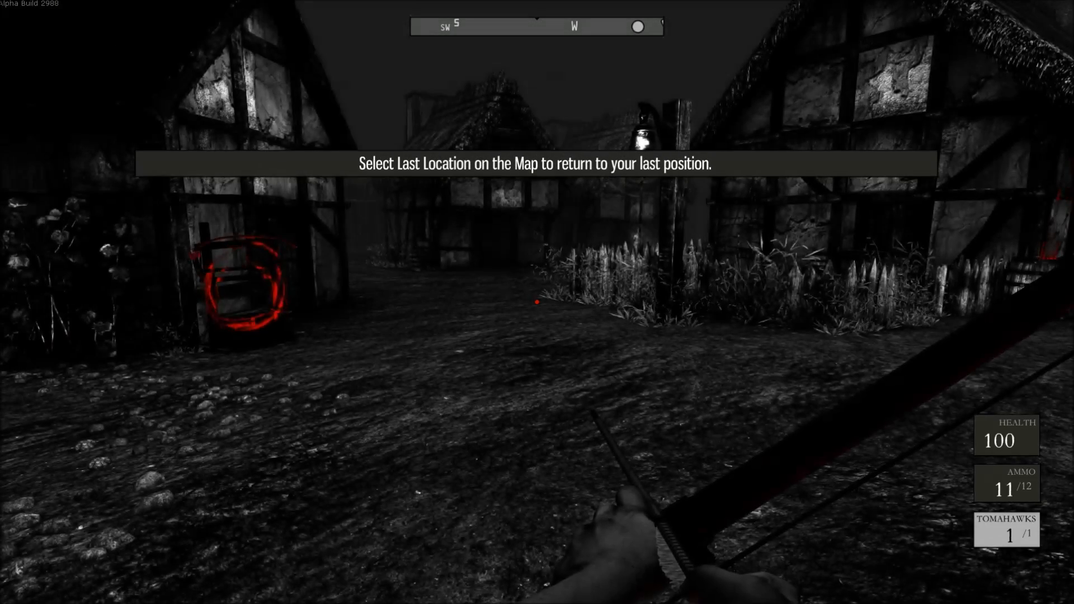
pyautogui.moveTo(537, 302)
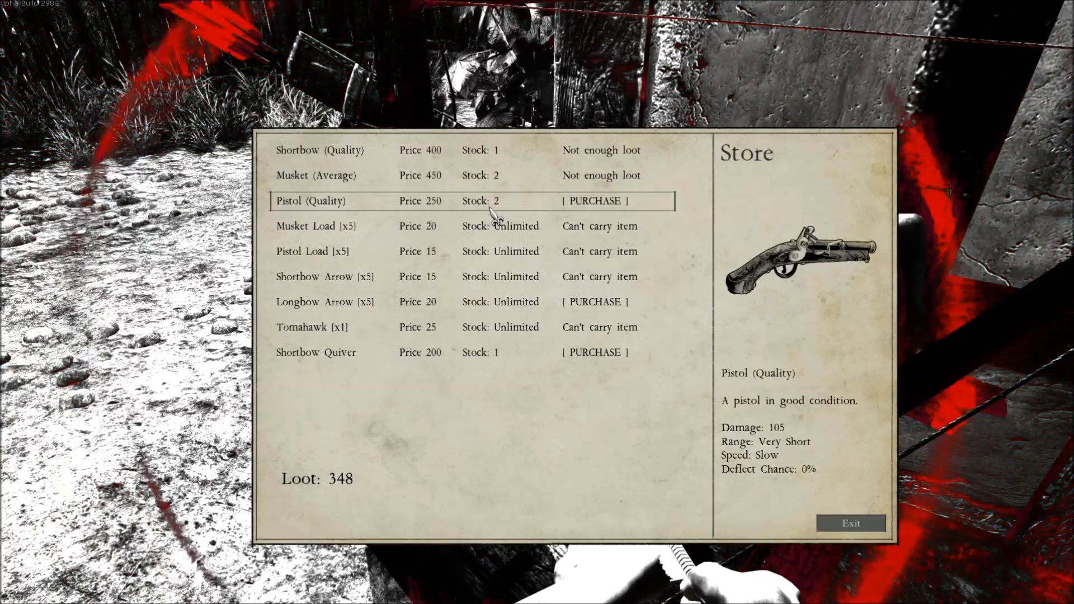
pyautogui.click(591, 201)
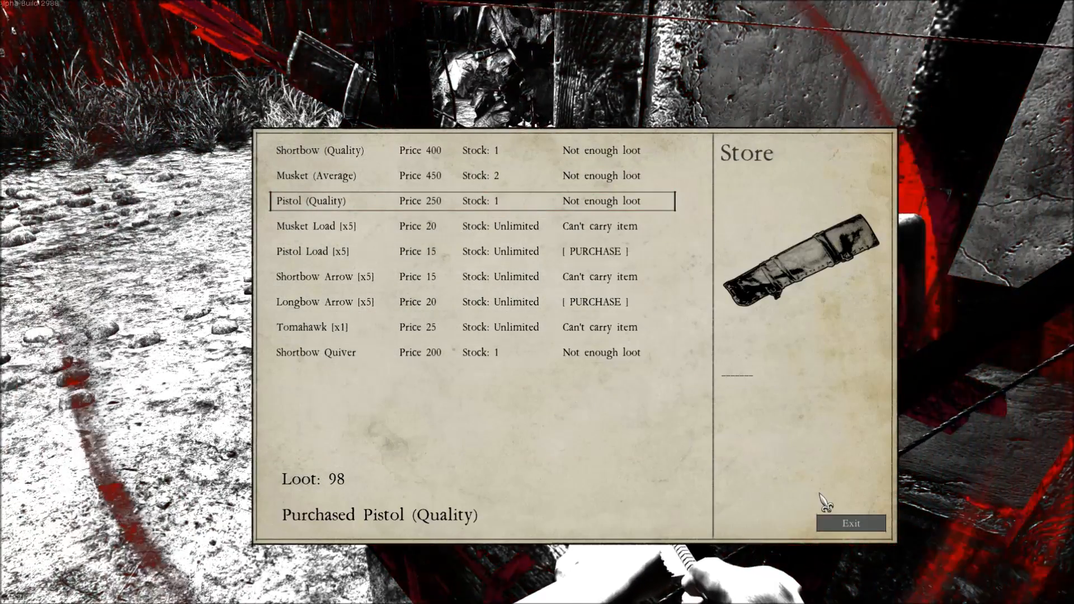
pyautogui.click(593, 252)
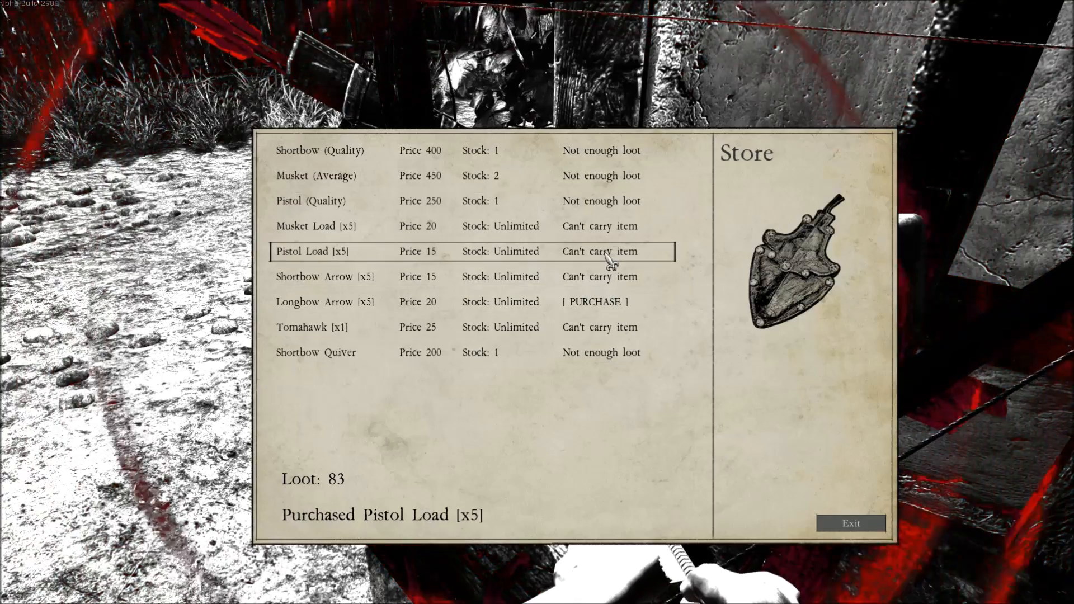
pyautogui.click(592, 301)
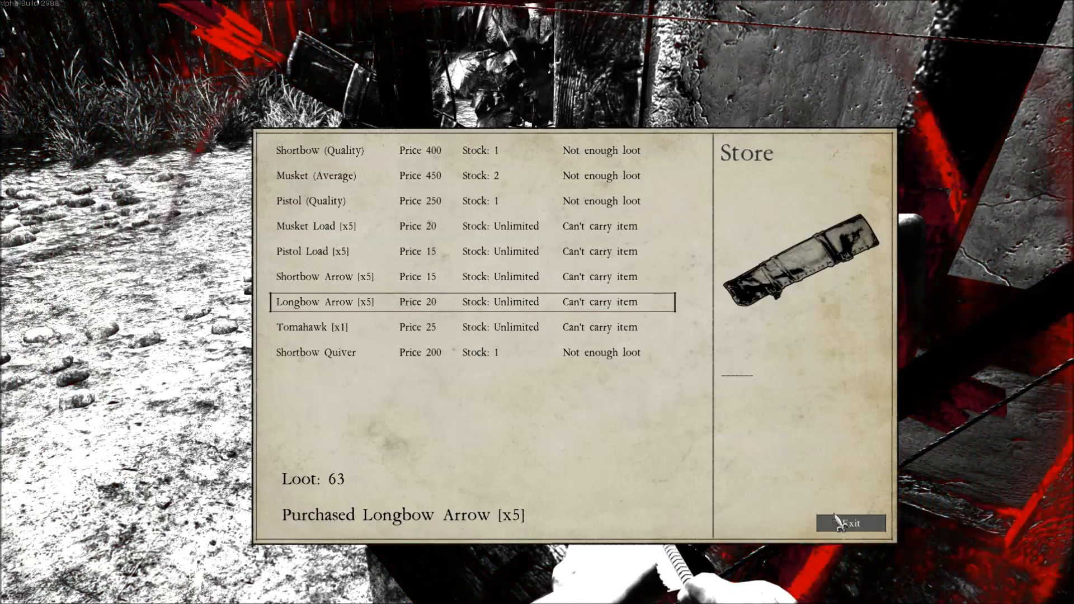
pyautogui.click(851, 523)
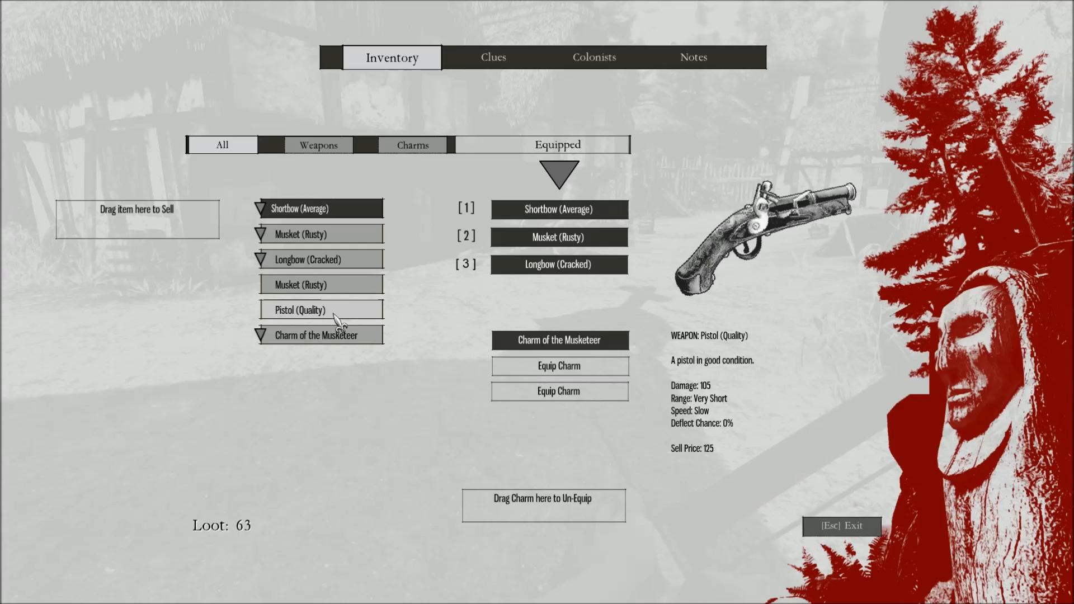
pyautogui.moveTo(336, 325)
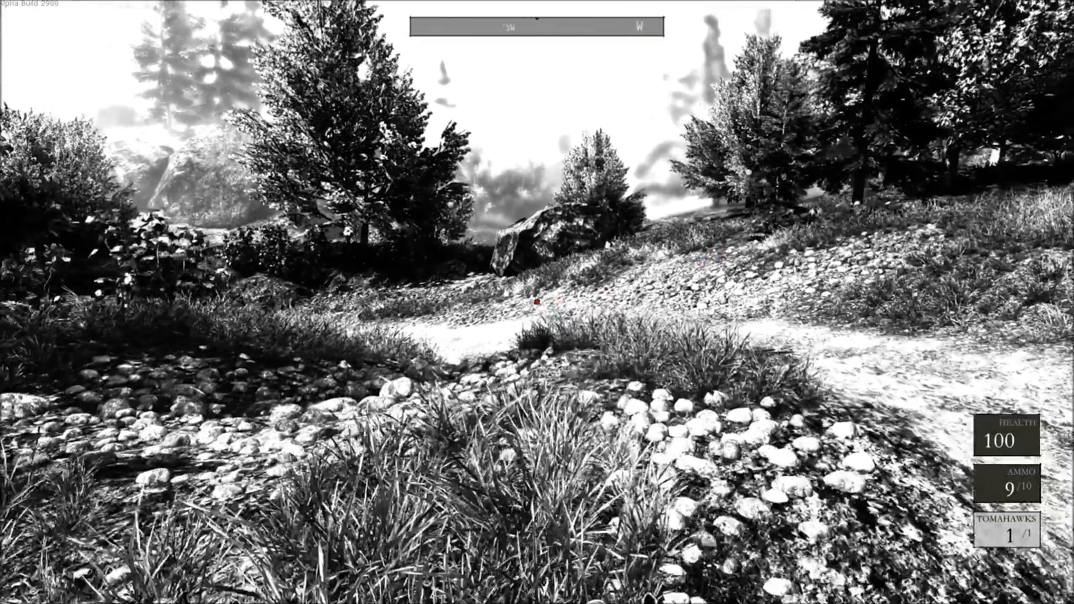
# Check the map while walking through the bushes up the grassy hillside.
pyautogui.press('m')
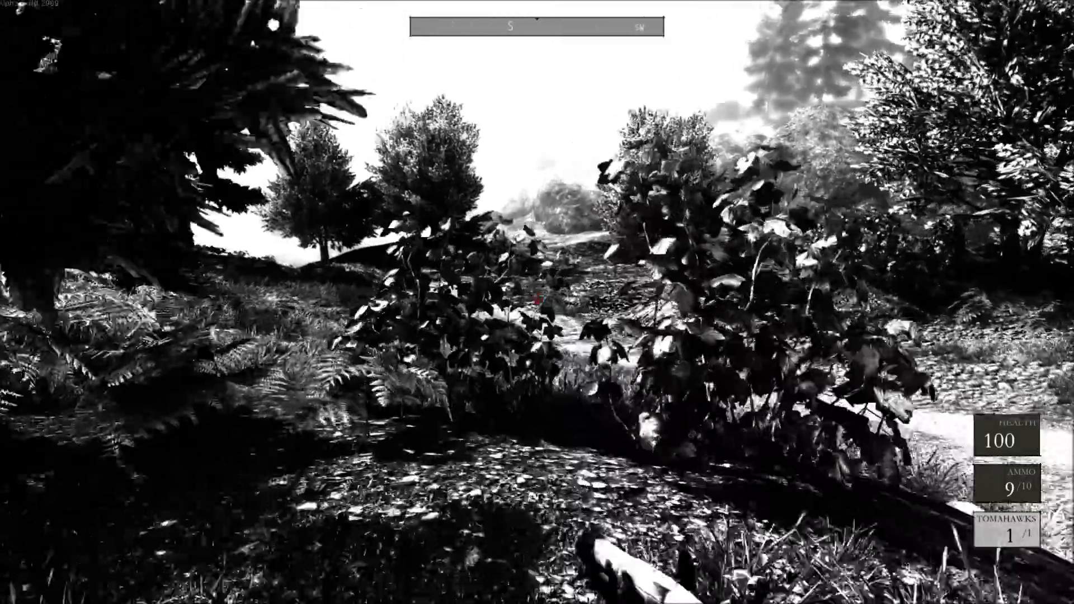
pyautogui.moveTo(537, 302)
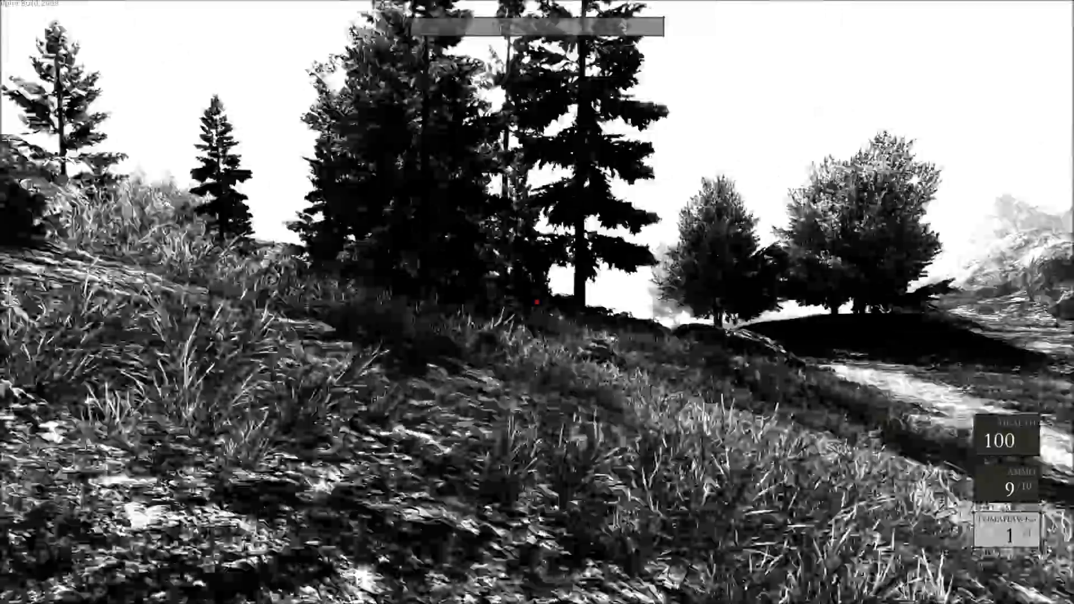
pyautogui.moveTo(537, 303)
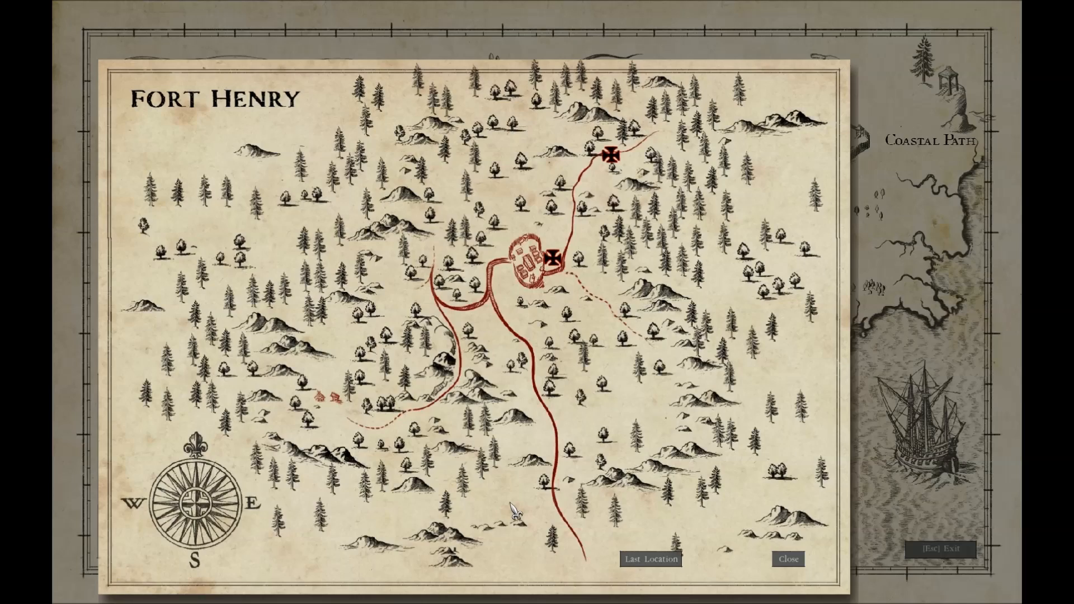
pyautogui.moveTo(581, 539)
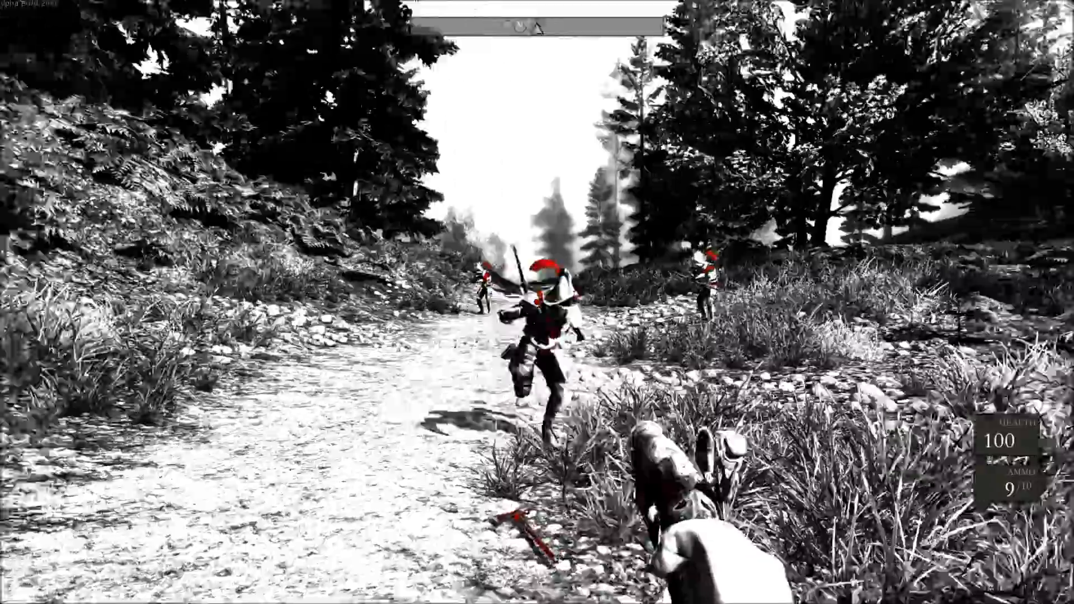
# Fire the pistol at the soldier charging down the forest path.
pyautogui.click(537, 302)
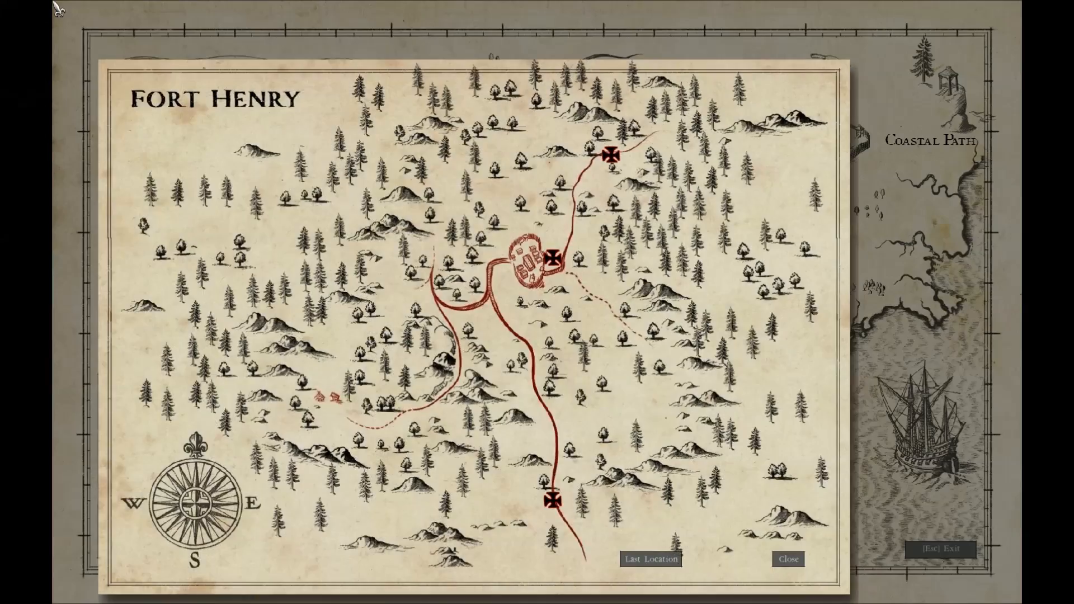
pyautogui.moveTo(552, 499)
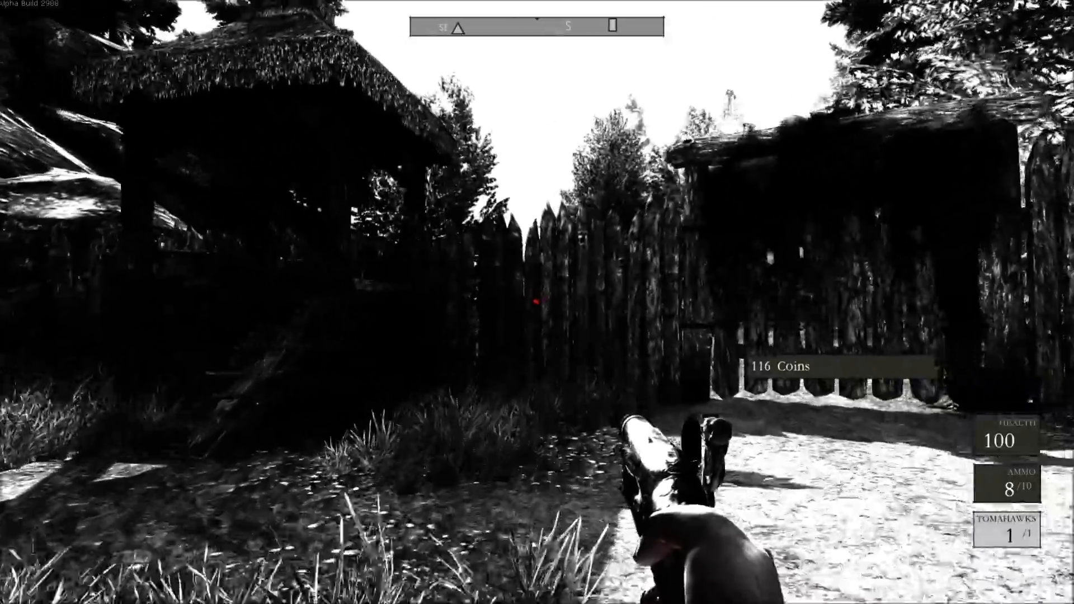
pyautogui.moveTo(538, 302)
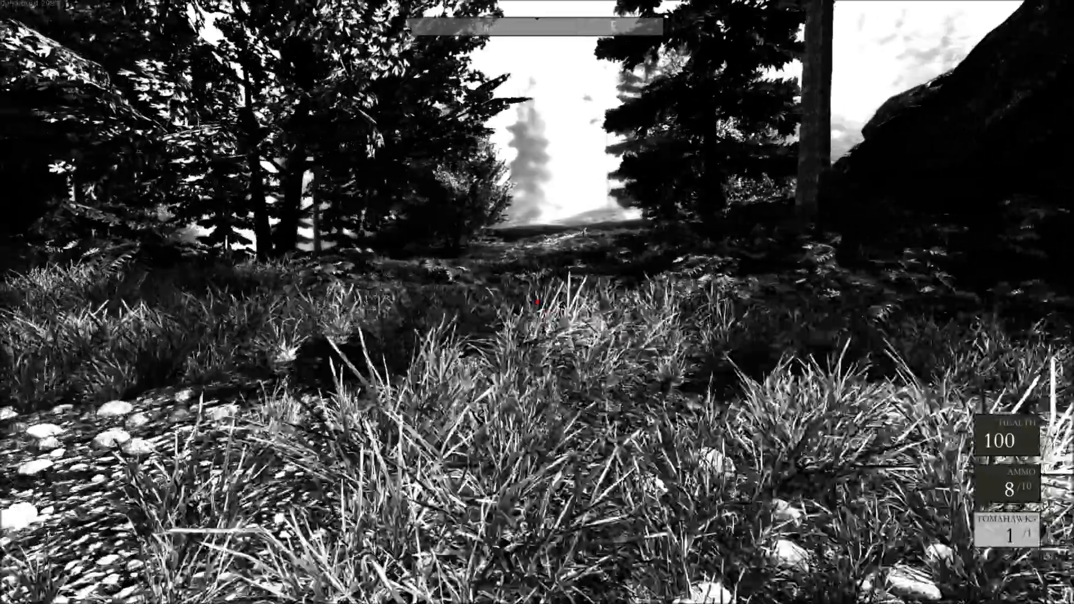
# Check the map while following the dirt trail out of the fort into the forest.
pyautogui.press('m')
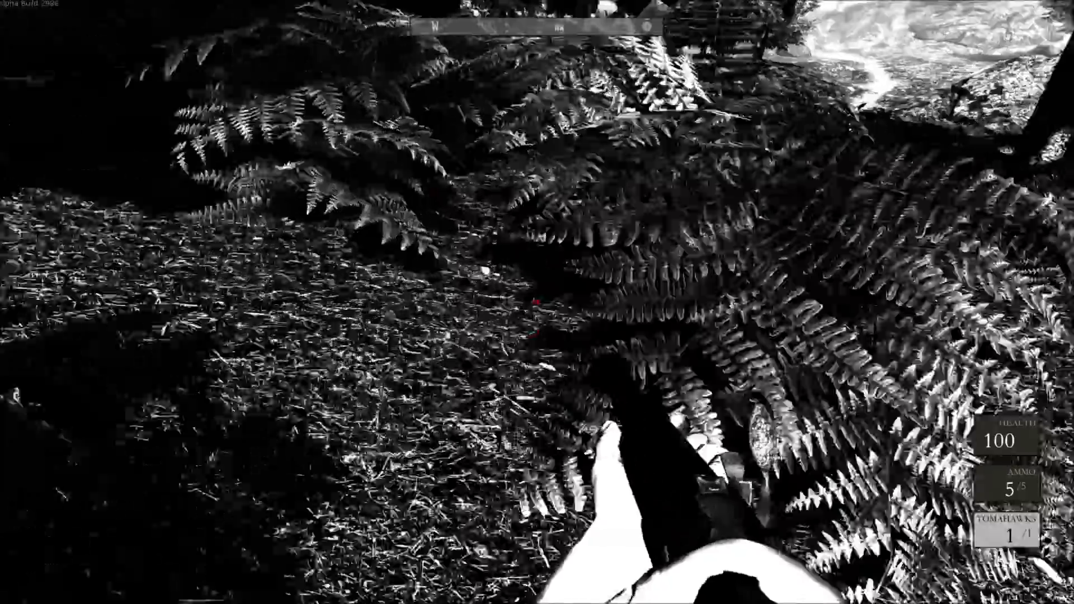
pyautogui.moveTo(537, 303)
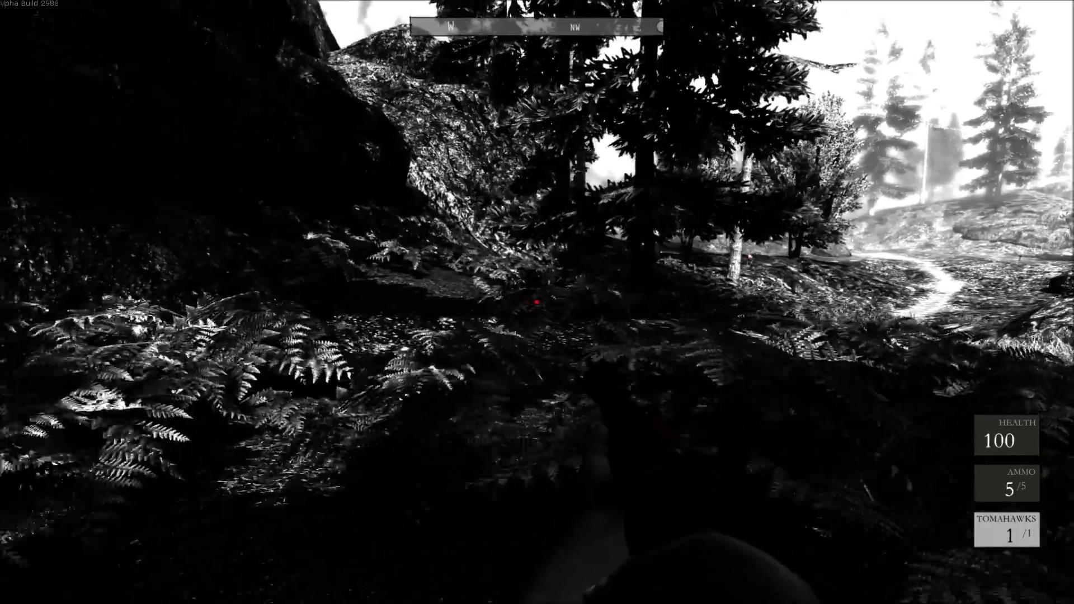
pyautogui.moveTo(537, 302)
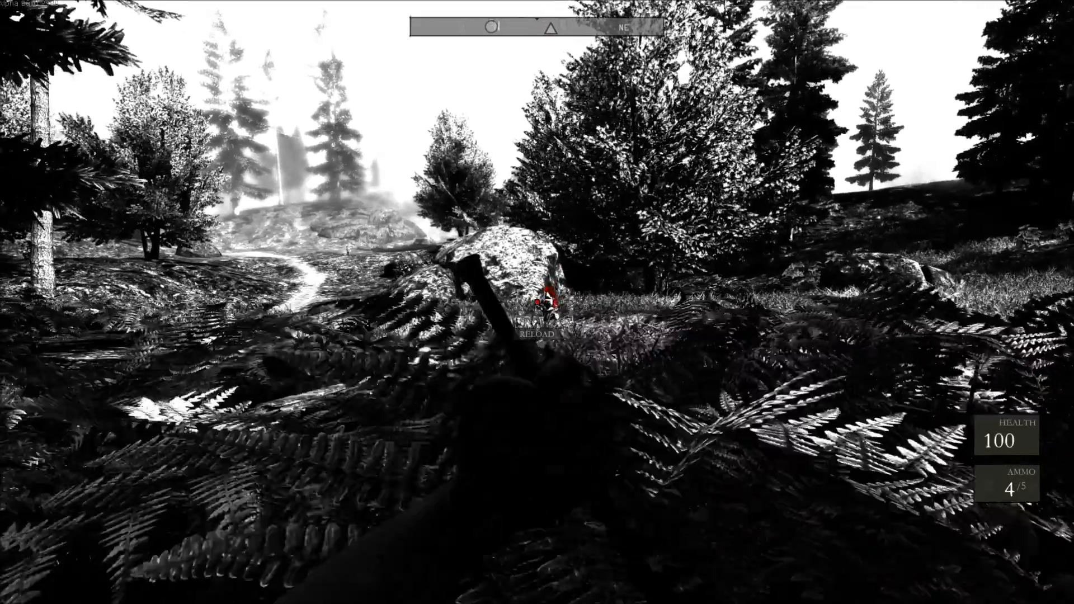
# Fire two pistol shots at the red-coated soldier beside the boulder.
pyautogui.click(537, 302)
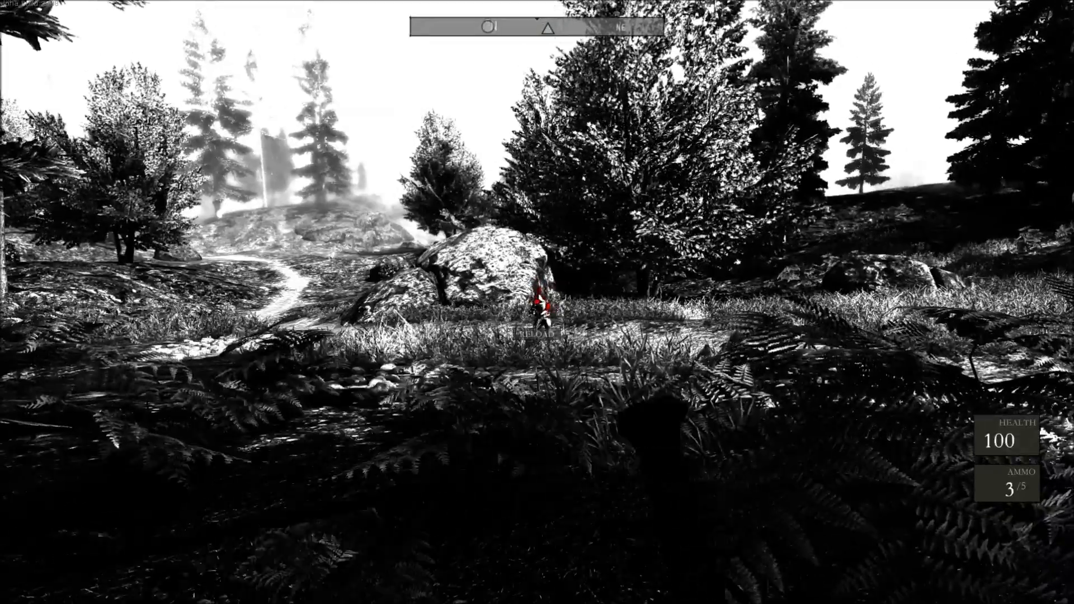
pyautogui.click(537, 303)
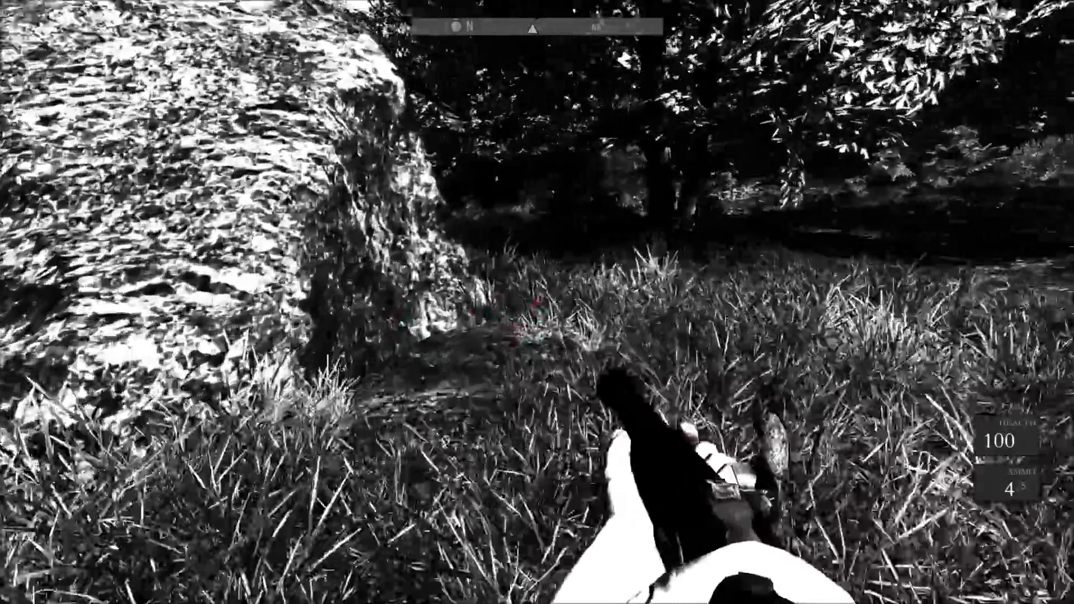
pyautogui.moveTo(537, 302)
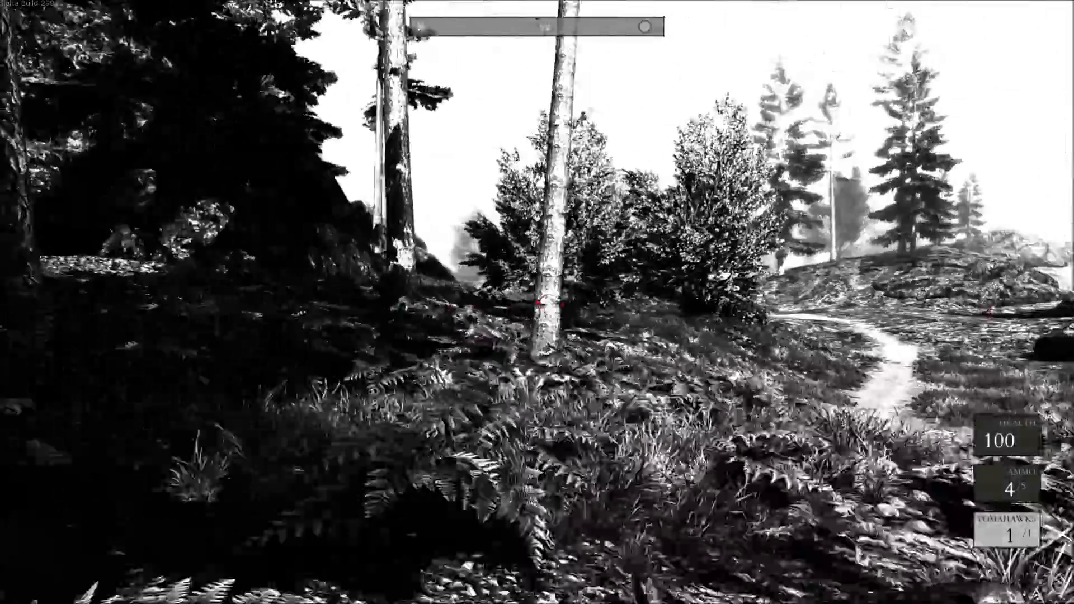
pyautogui.moveTo(537, 302)
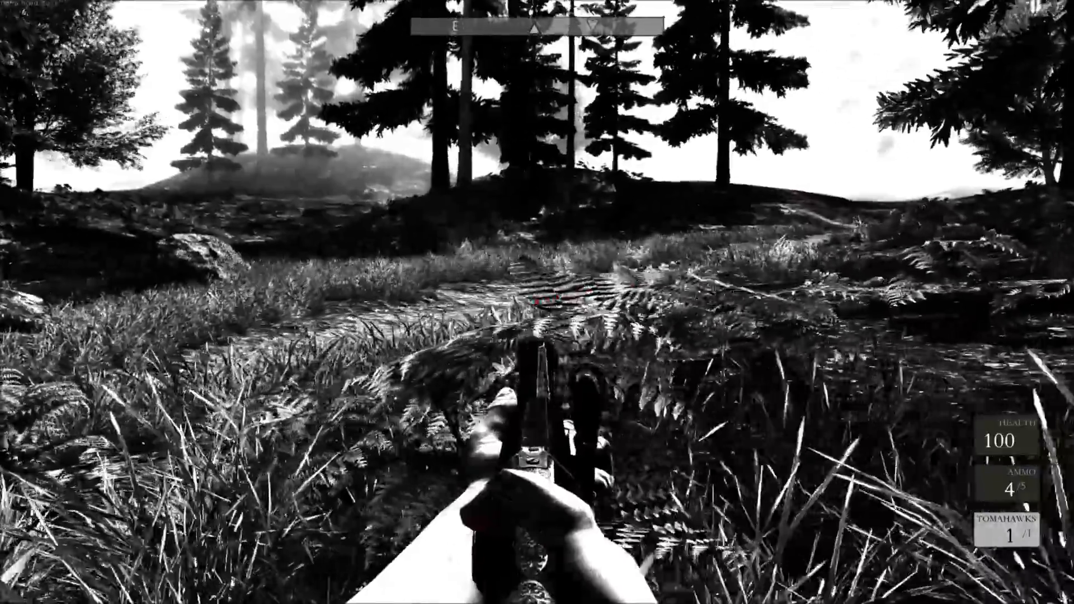
pyautogui.moveTo(537, 302)
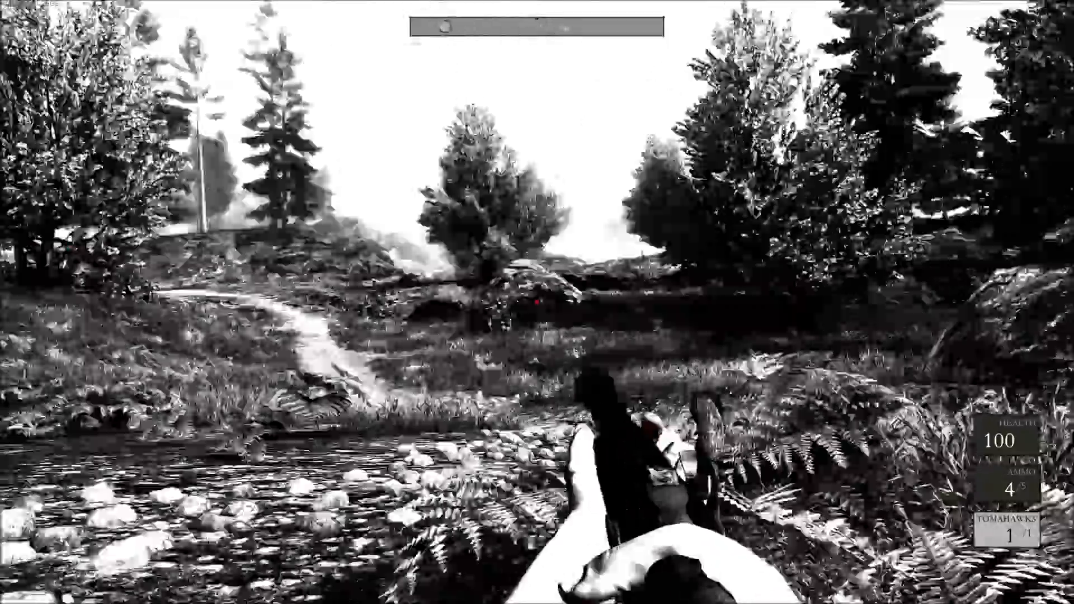
pyautogui.moveTo(537, 302)
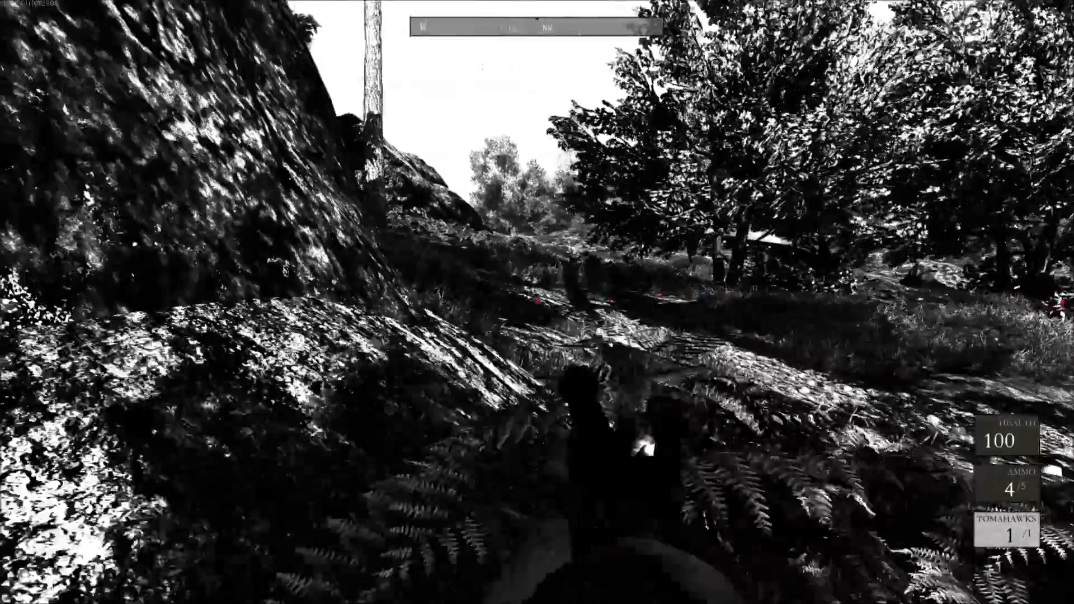
pyautogui.moveTo(537, 302)
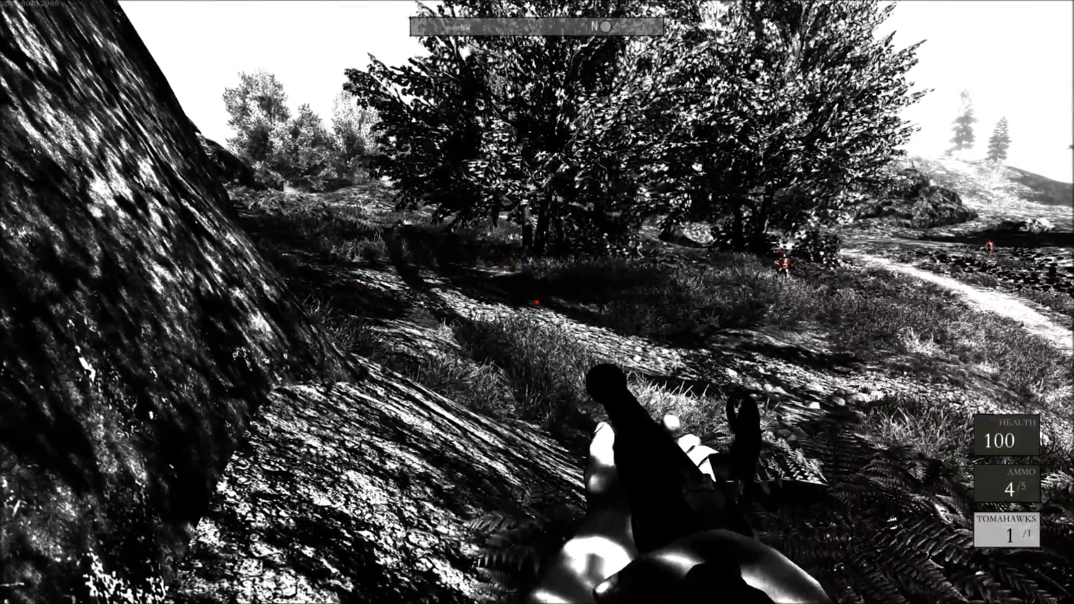
pyautogui.moveTo(538, 302)
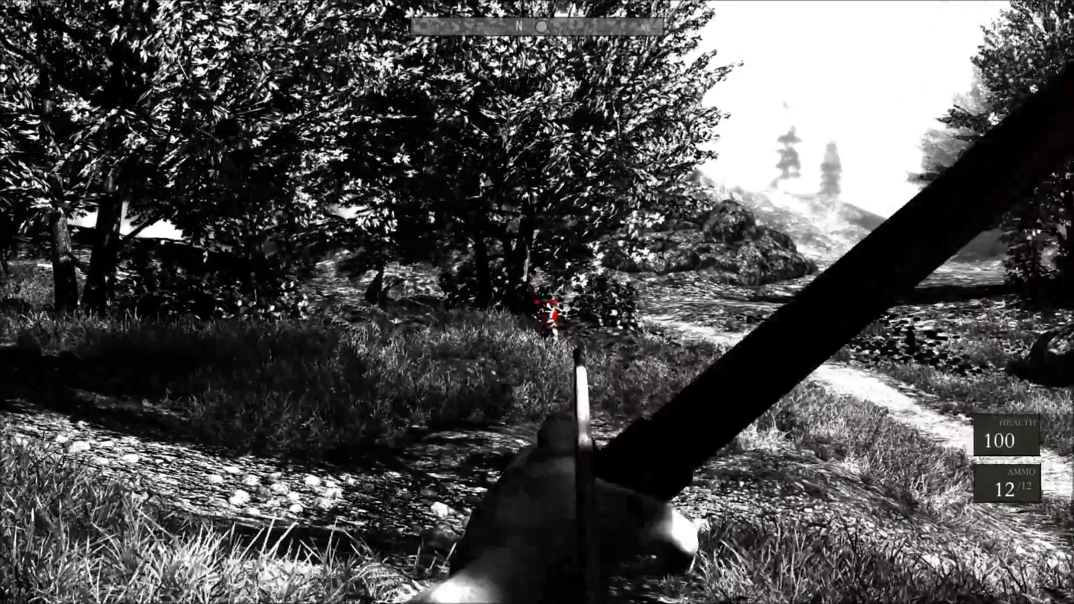
# Loose an arrow from the bow at the redcoat among the bushes.
pyautogui.click(537, 302)
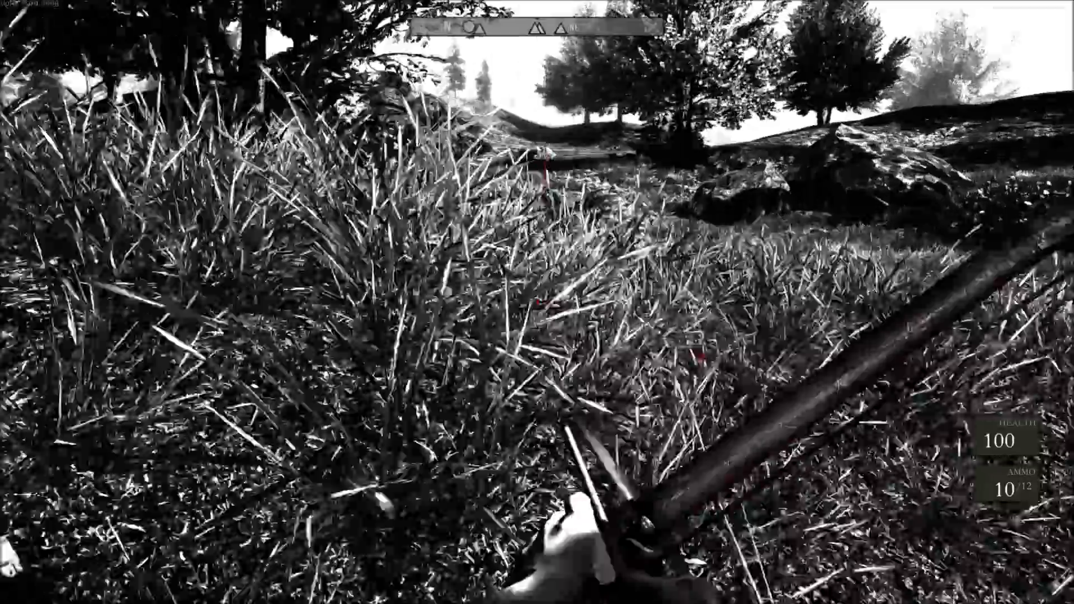
pyautogui.moveTo(537, 302)
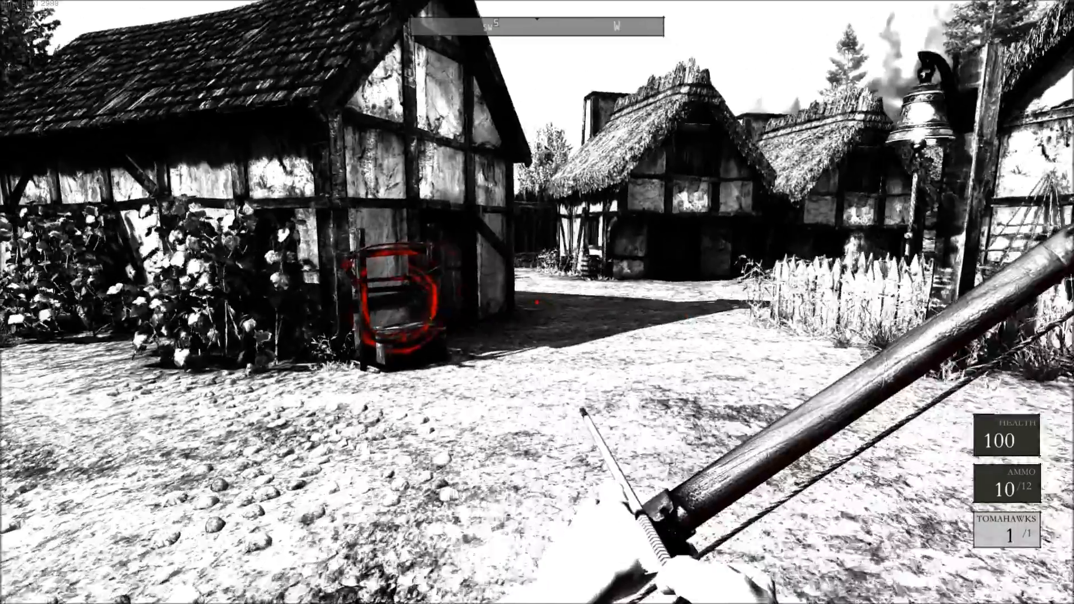
# Check the map on leaving the village, then shoot three arrows at the attacking soldiers in the ferns.
pyautogui.press('m')
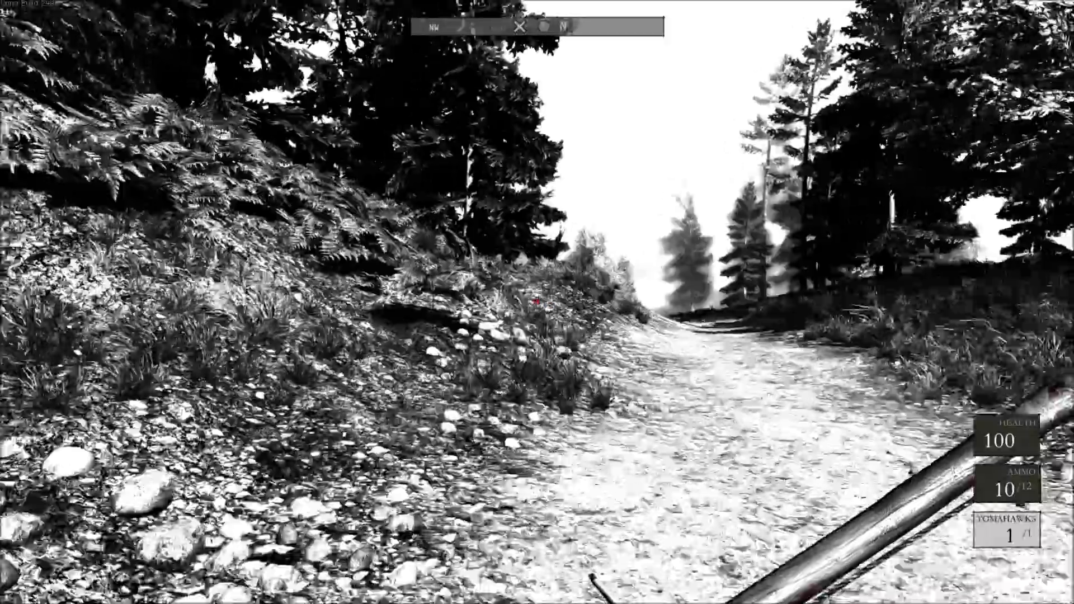
pyautogui.moveTo(537, 302)
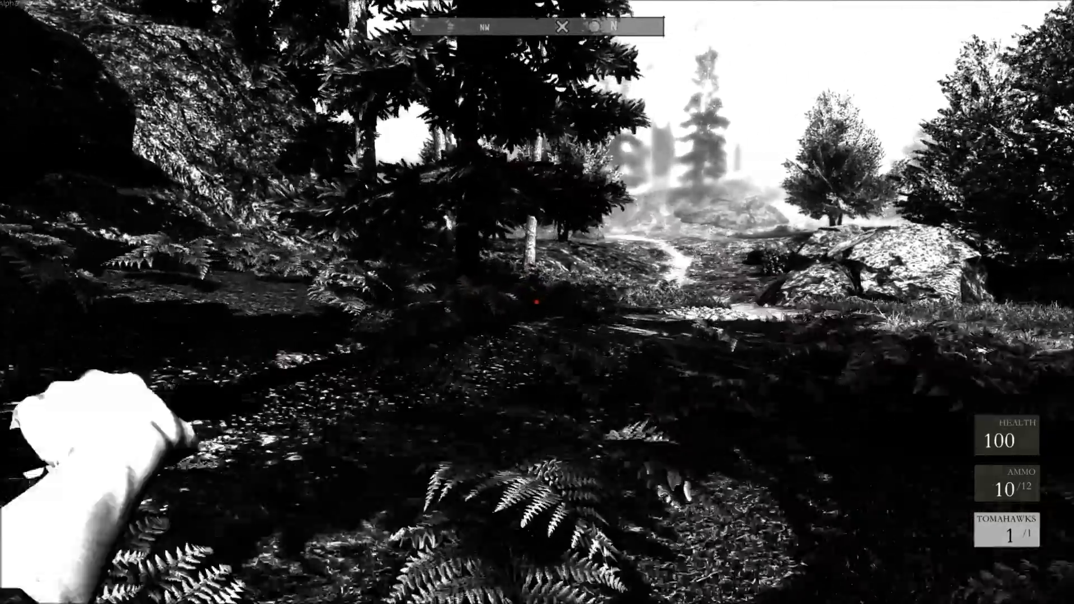
pyautogui.moveTo(538, 303)
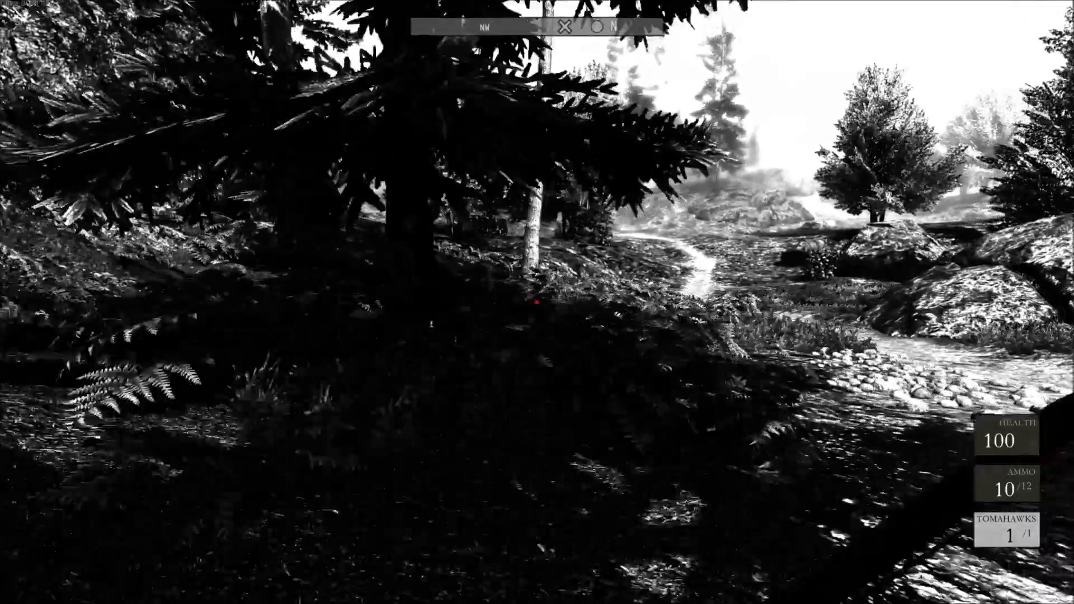
pyautogui.moveTo(537, 302)
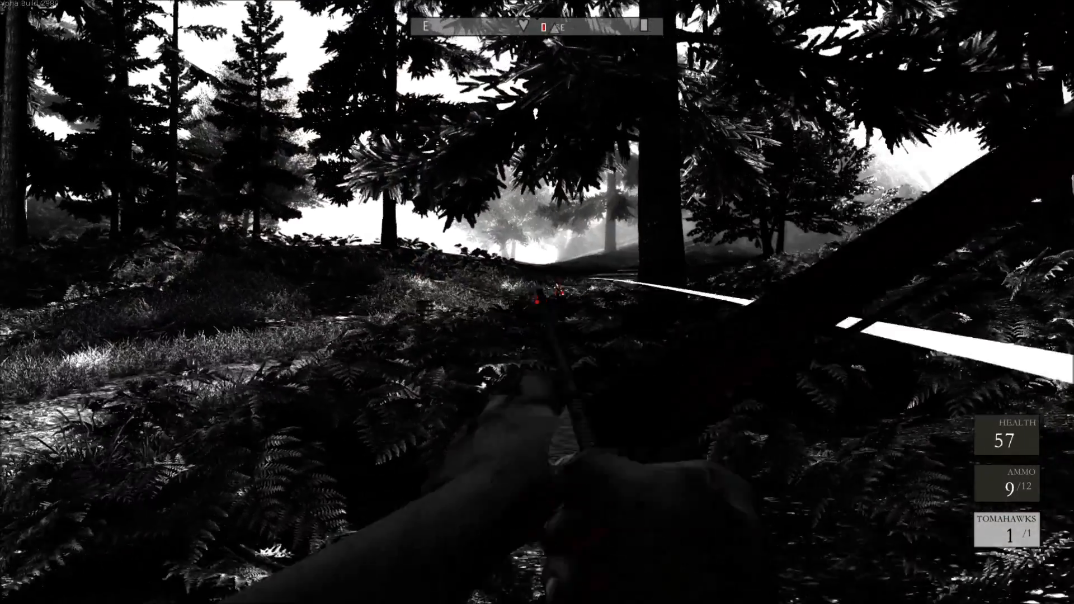
pyautogui.click(537, 303)
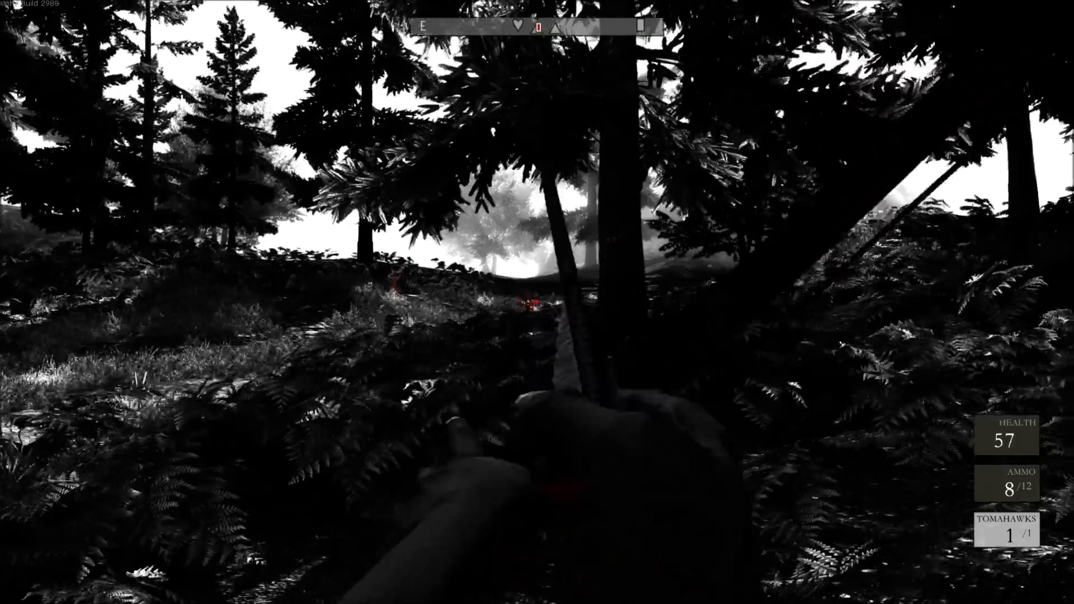
pyautogui.click(537, 302)
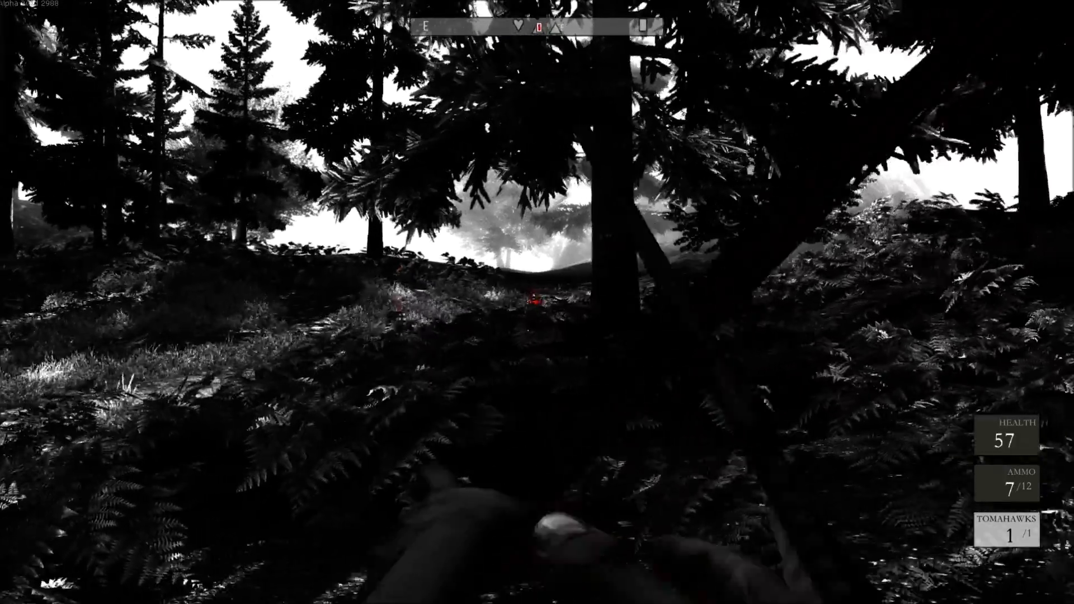
pyautogui.click(537, 302)
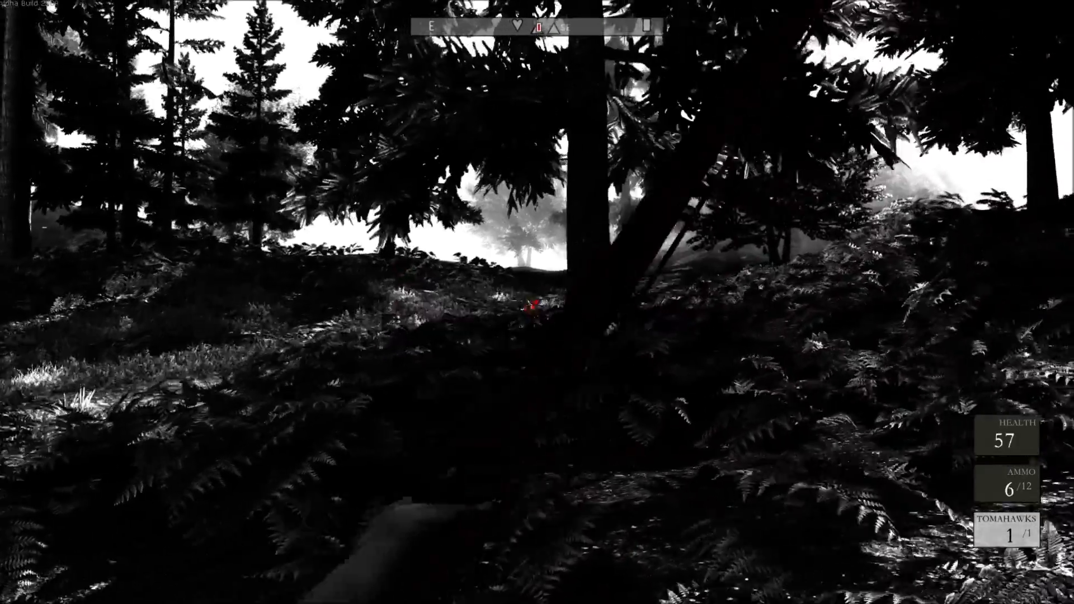
pyautogui.moveTo(537, 302)
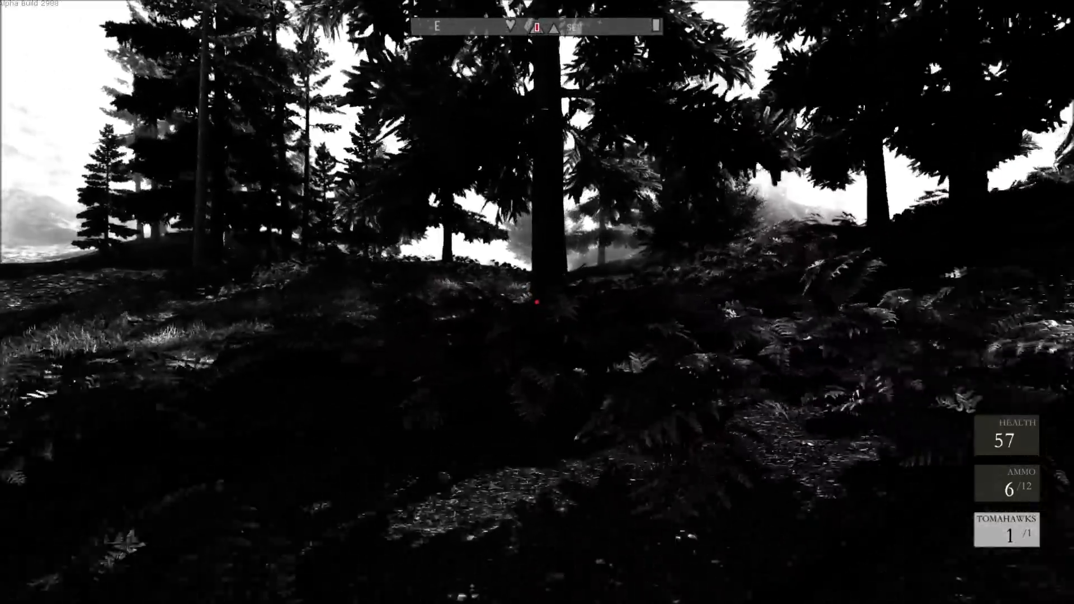